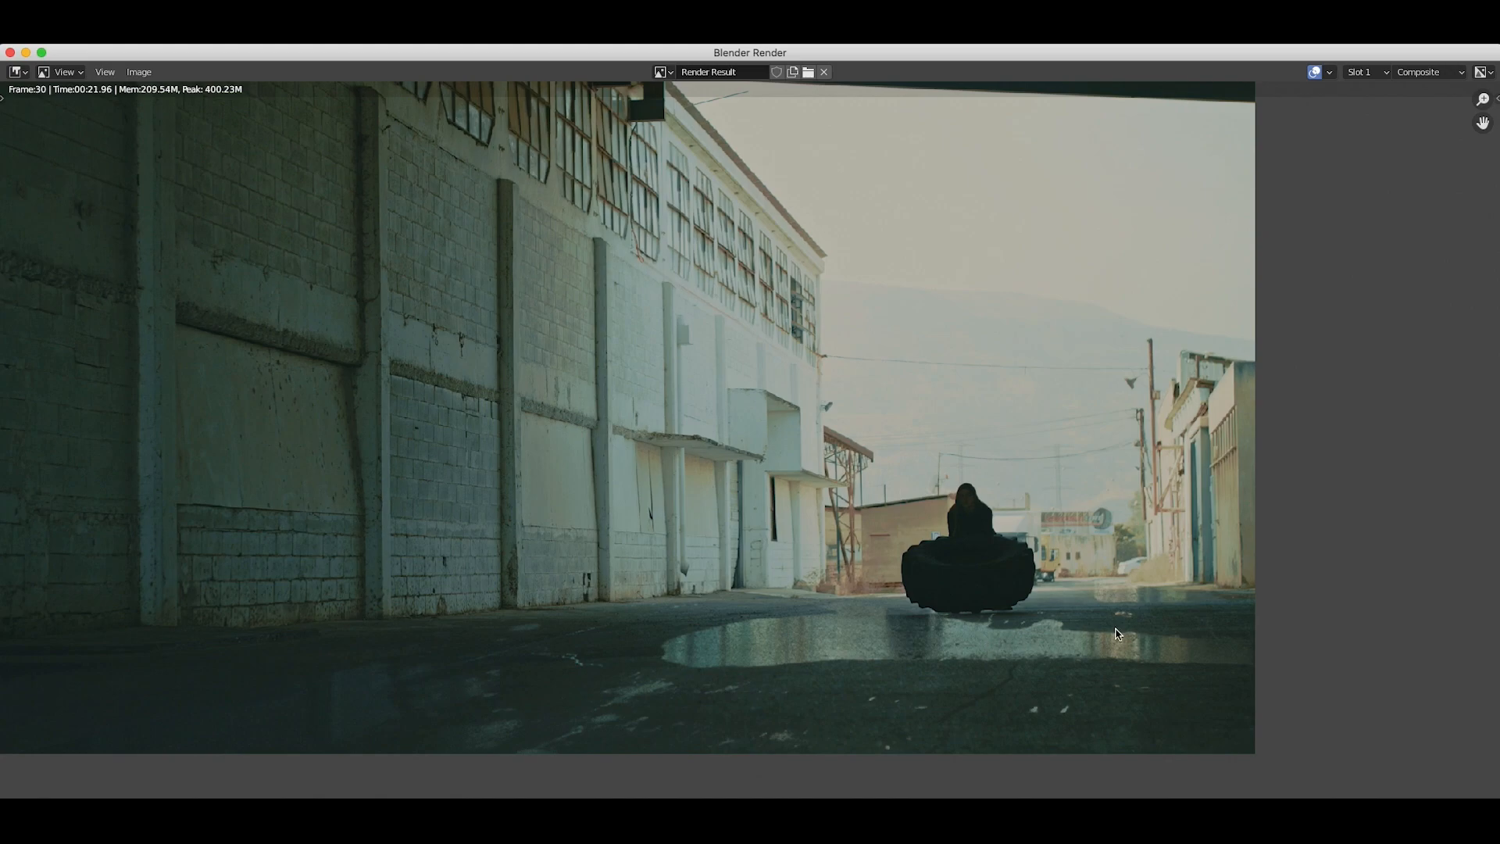
{"action": "mouse_move", "coordinate": [1131, 639]}
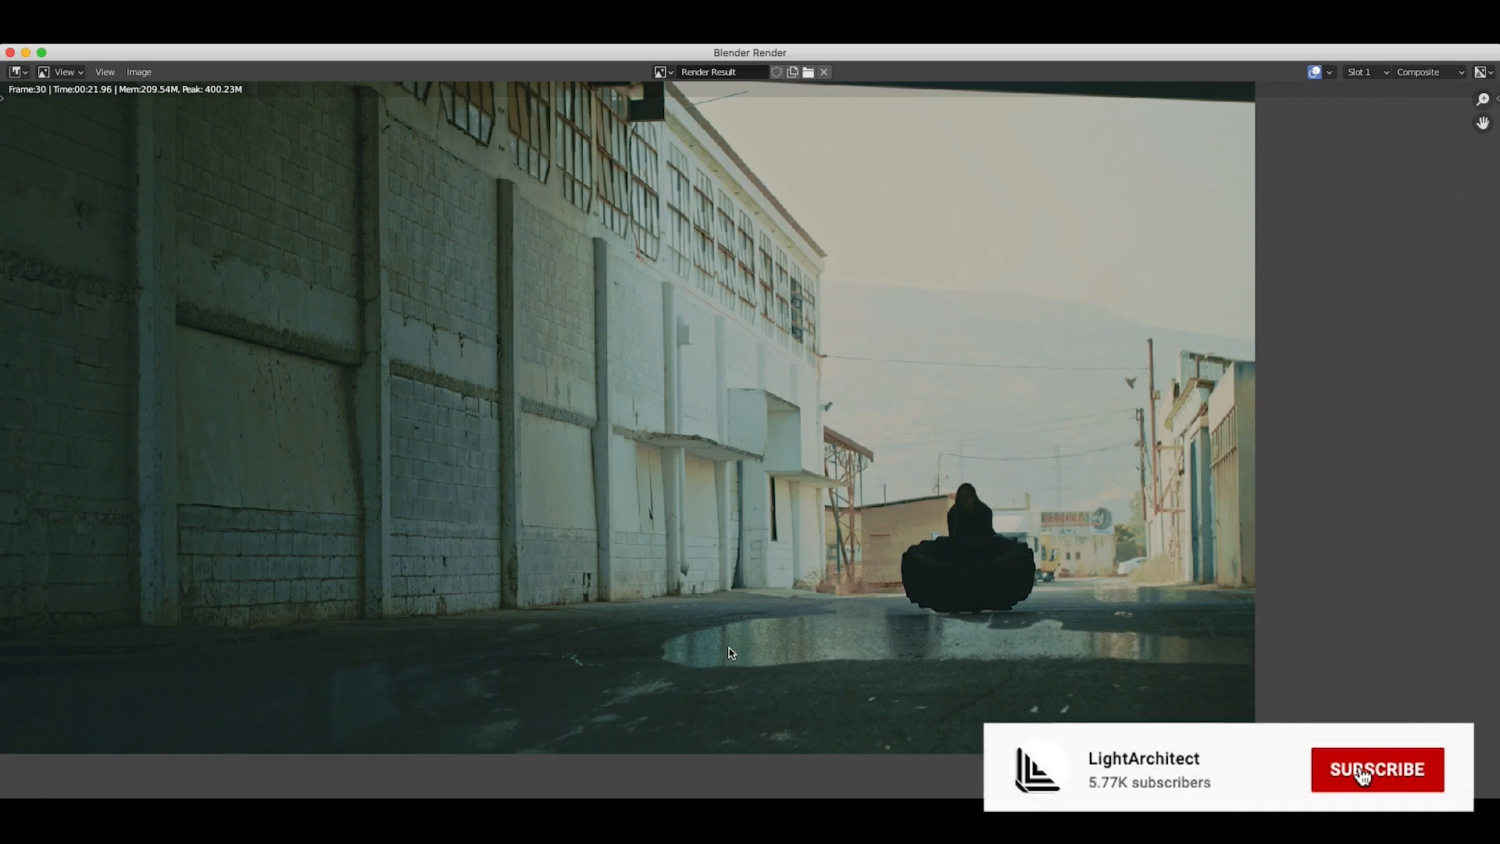
Close the render preview window to return to the Layout workspace
{"action": "left_click", "coordinate": [1376, 769]}
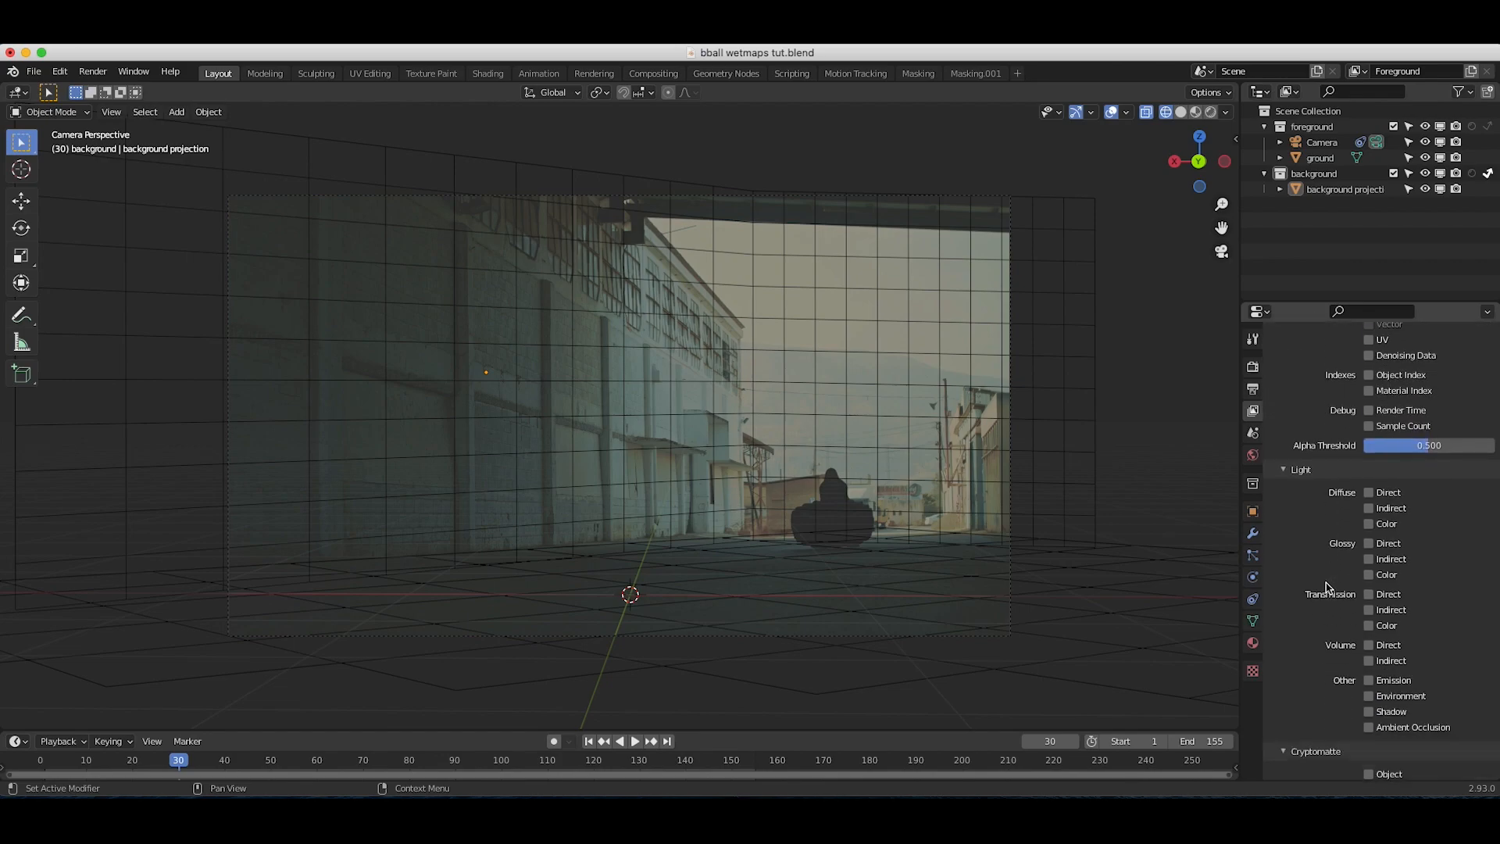
Enable the Cryptomatte Object pass in View Layer Properties, then reach the Render menu
{"action": "scroll", "scroll_direction": "down", "scroll_amount": 3}
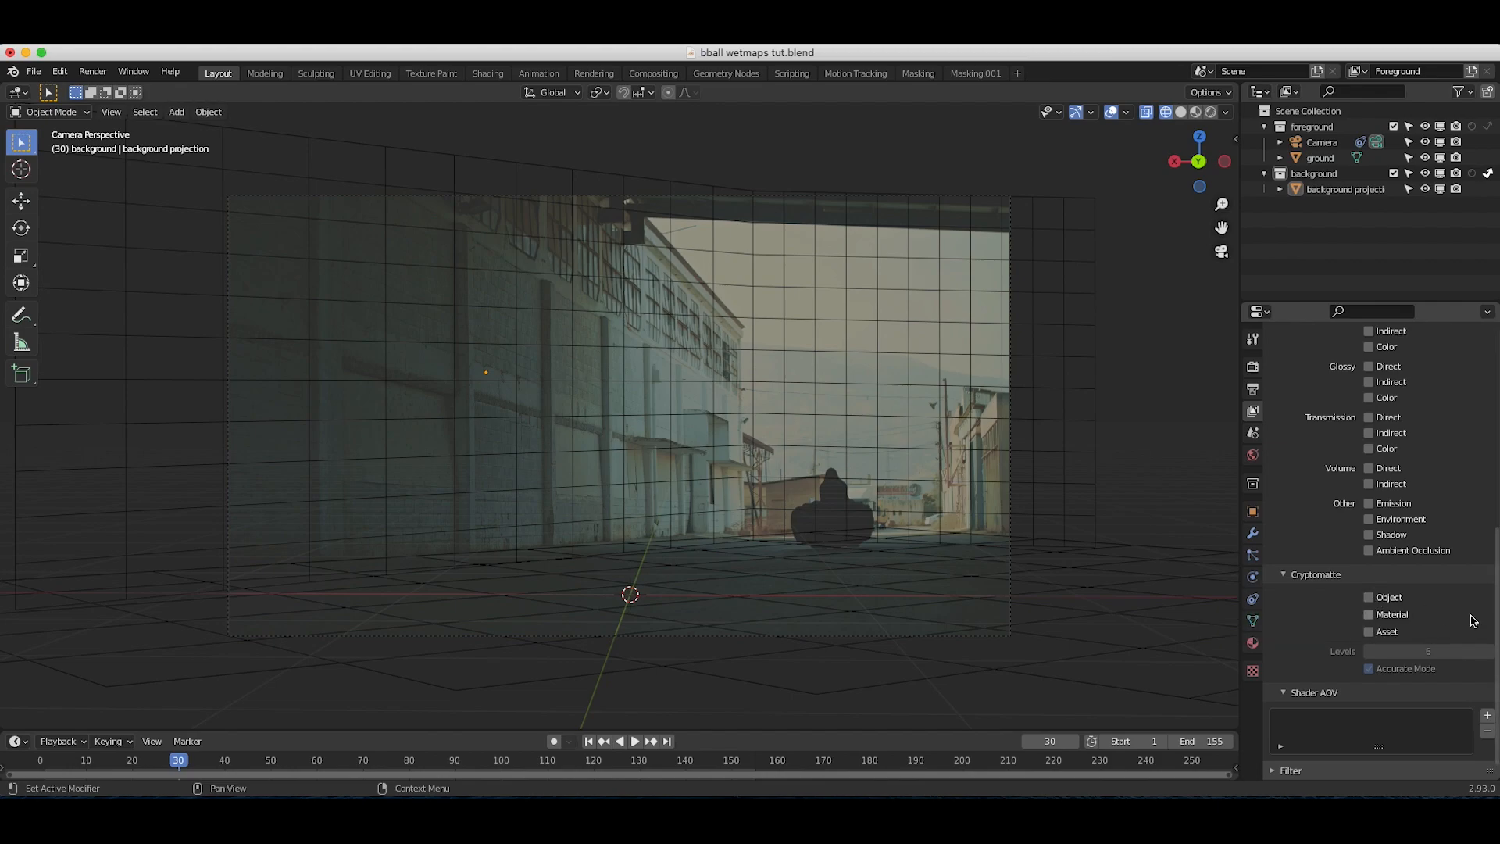
{"action": "mouse_move", "coordinate": [1370, 597]}
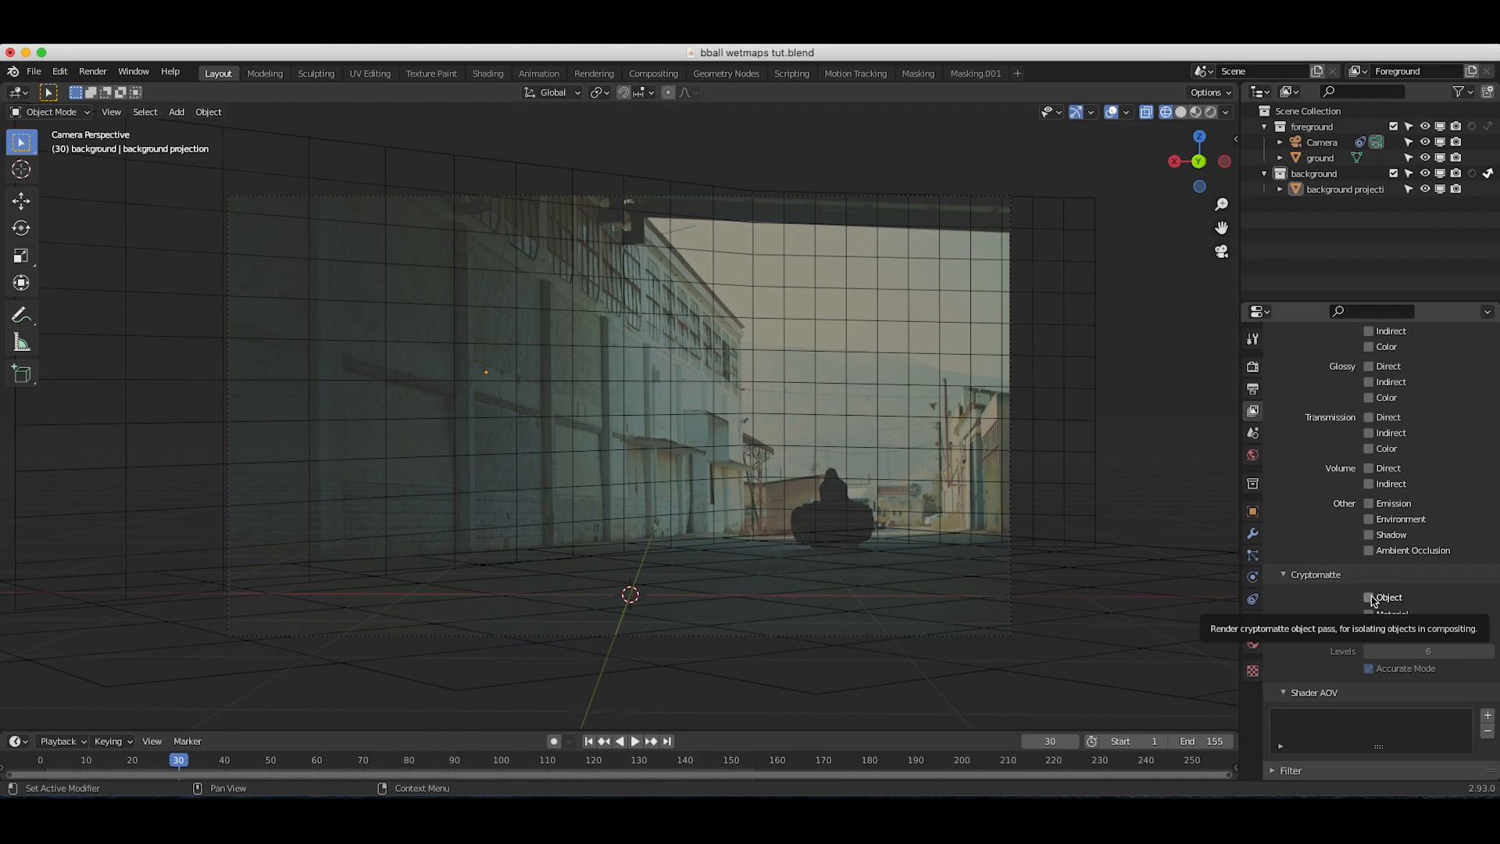
{"action": "left_click", "coordinate": [1369, 596]}
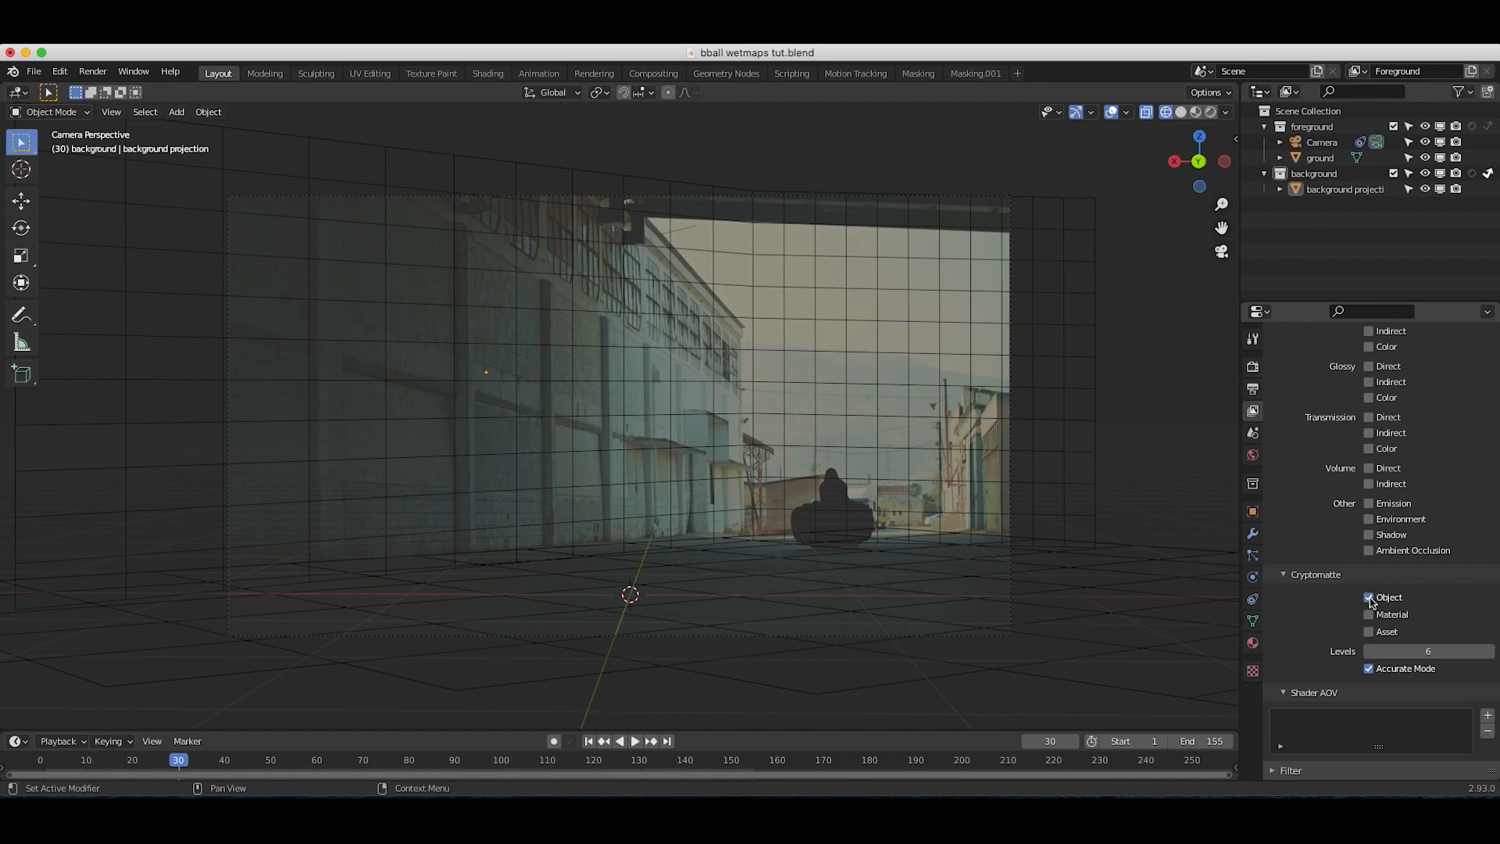
{"action": "left_click", "coordinate": [93, 70]}
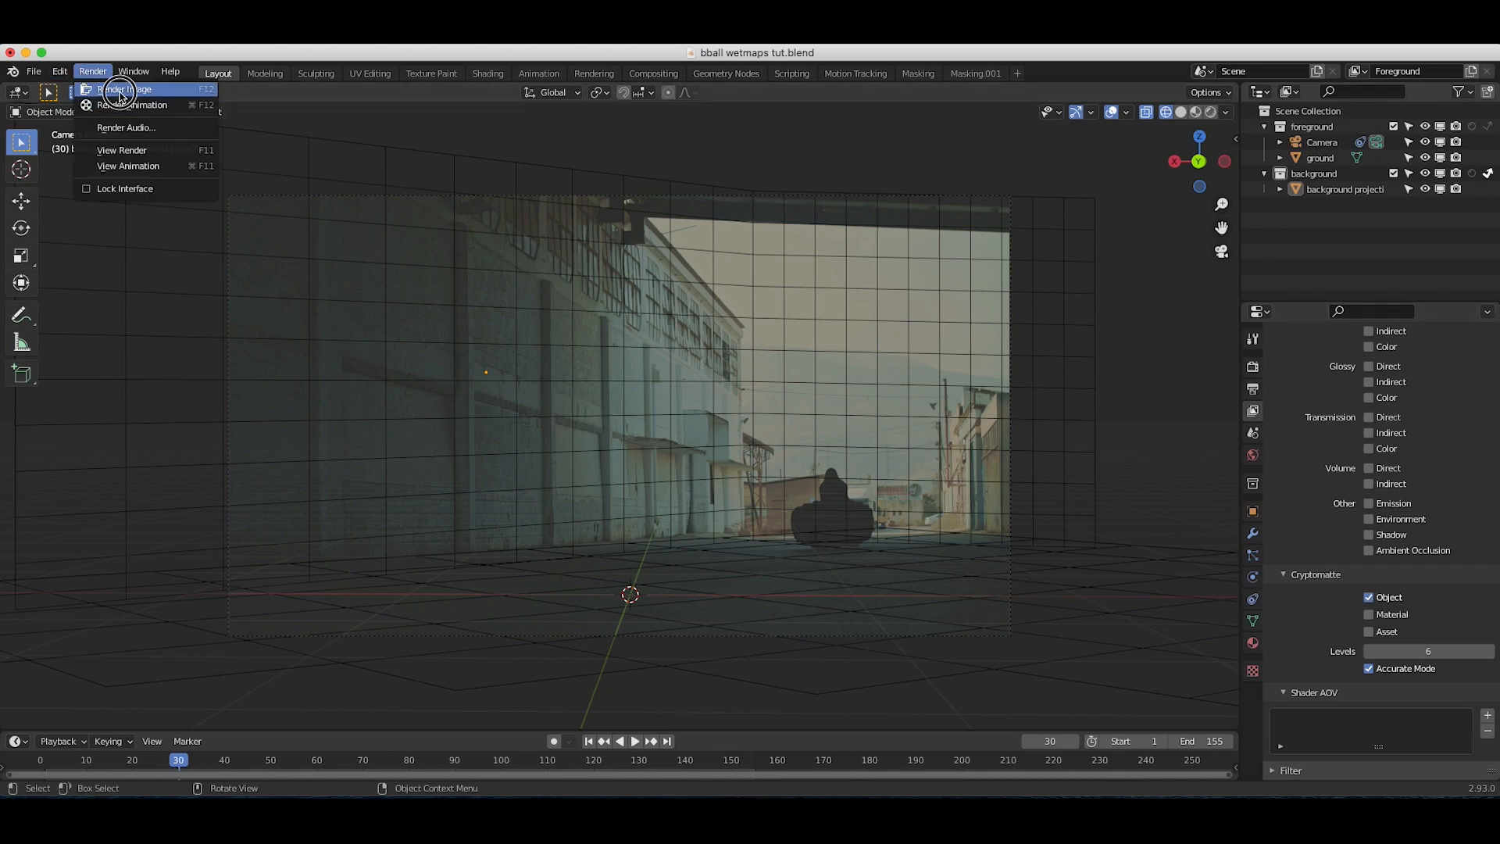
Render the current frame and switch to the Compositing workspace
{"action": "left_click", "coordinate": [125, 89]}
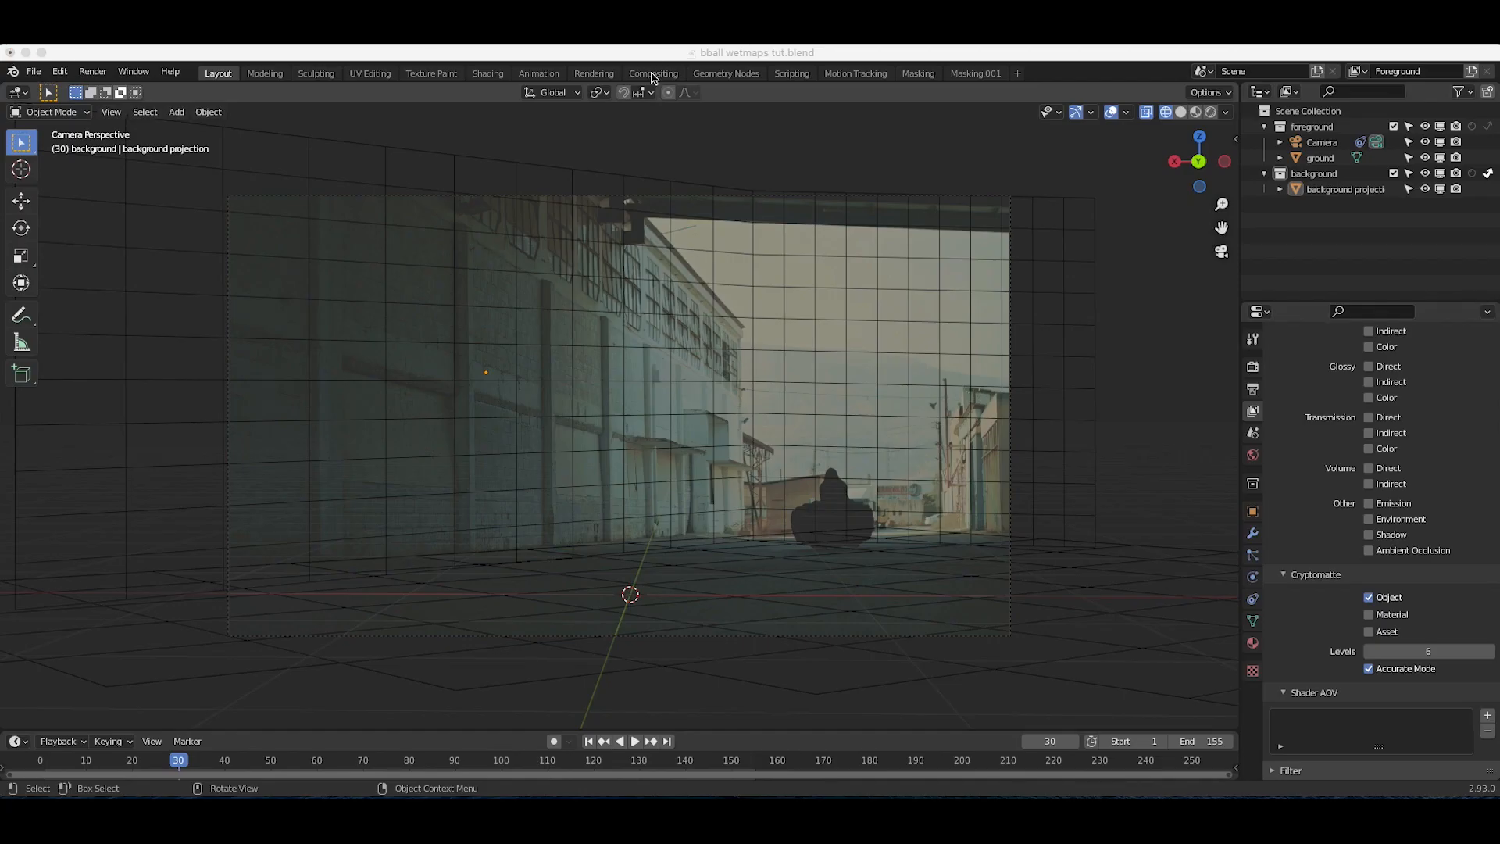
{"action": "left_click", "coordinate": [653, 73]}
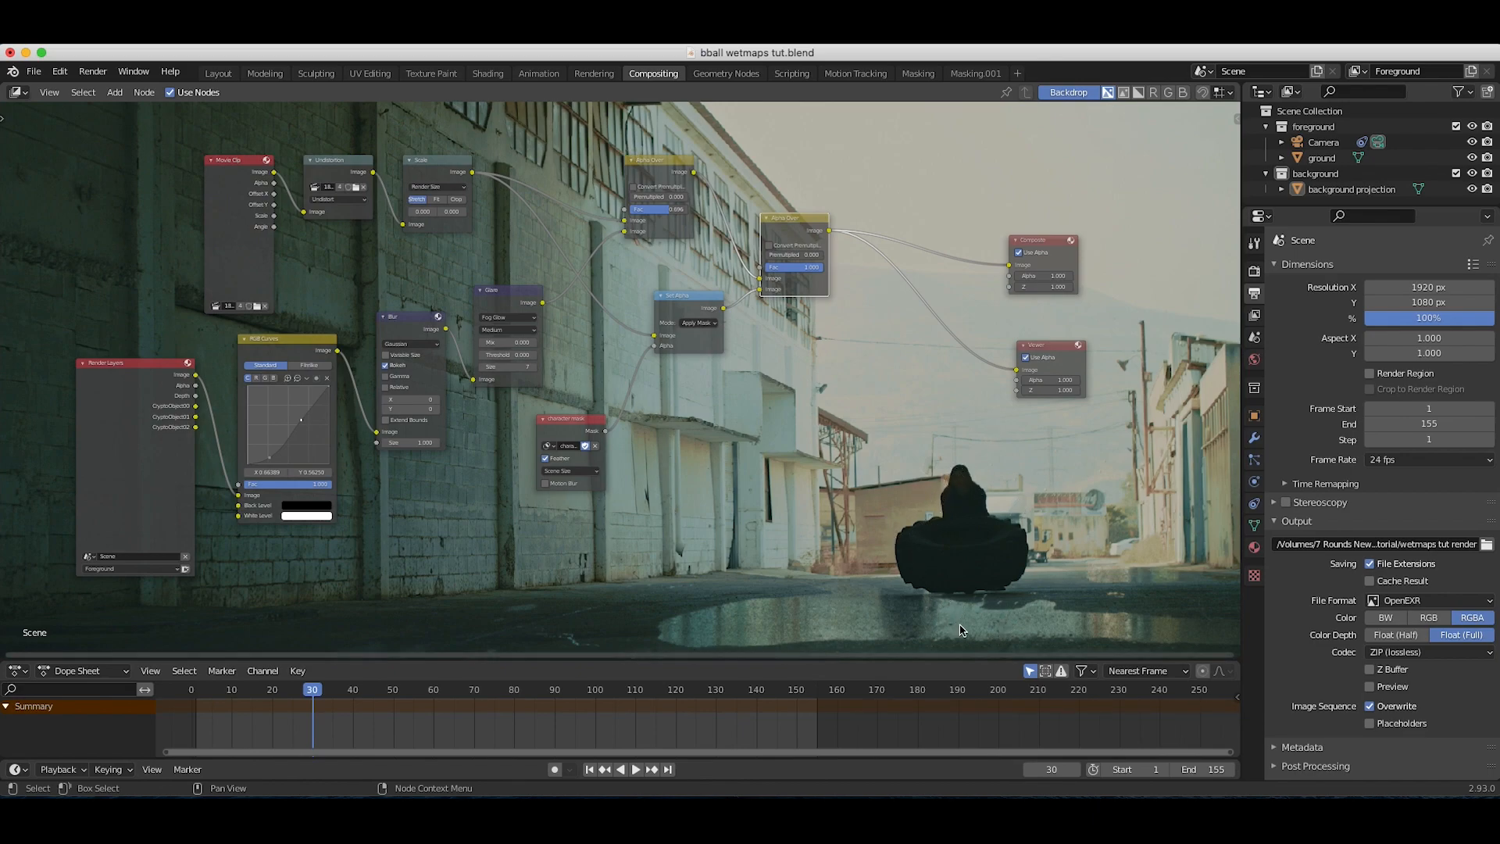
{"action": "mouse_move", "coordinate": [964, 618]}
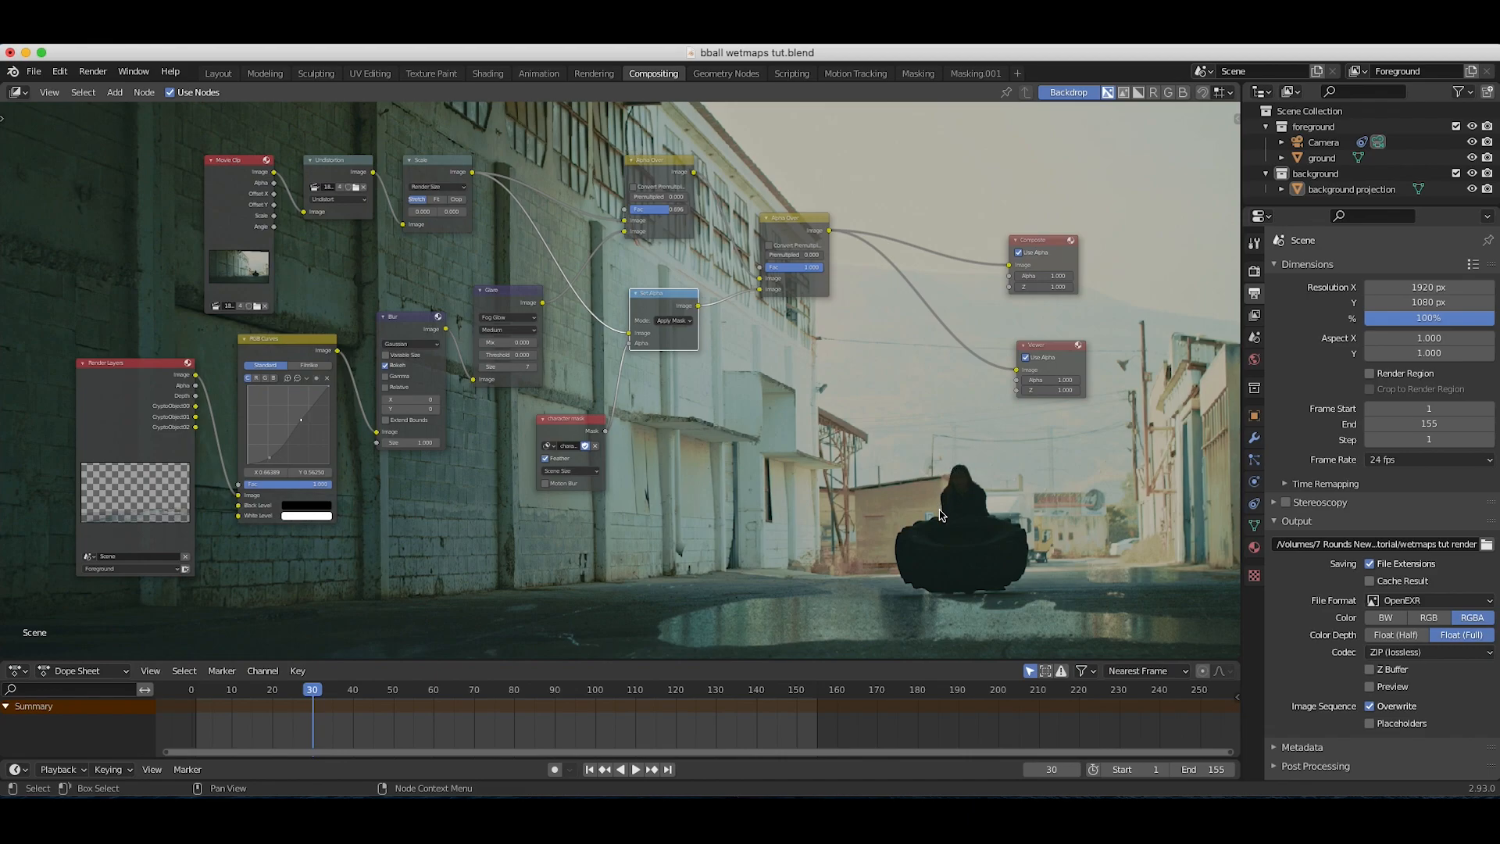
{"action": "mouse_move", "coordinate": [991, 492]}
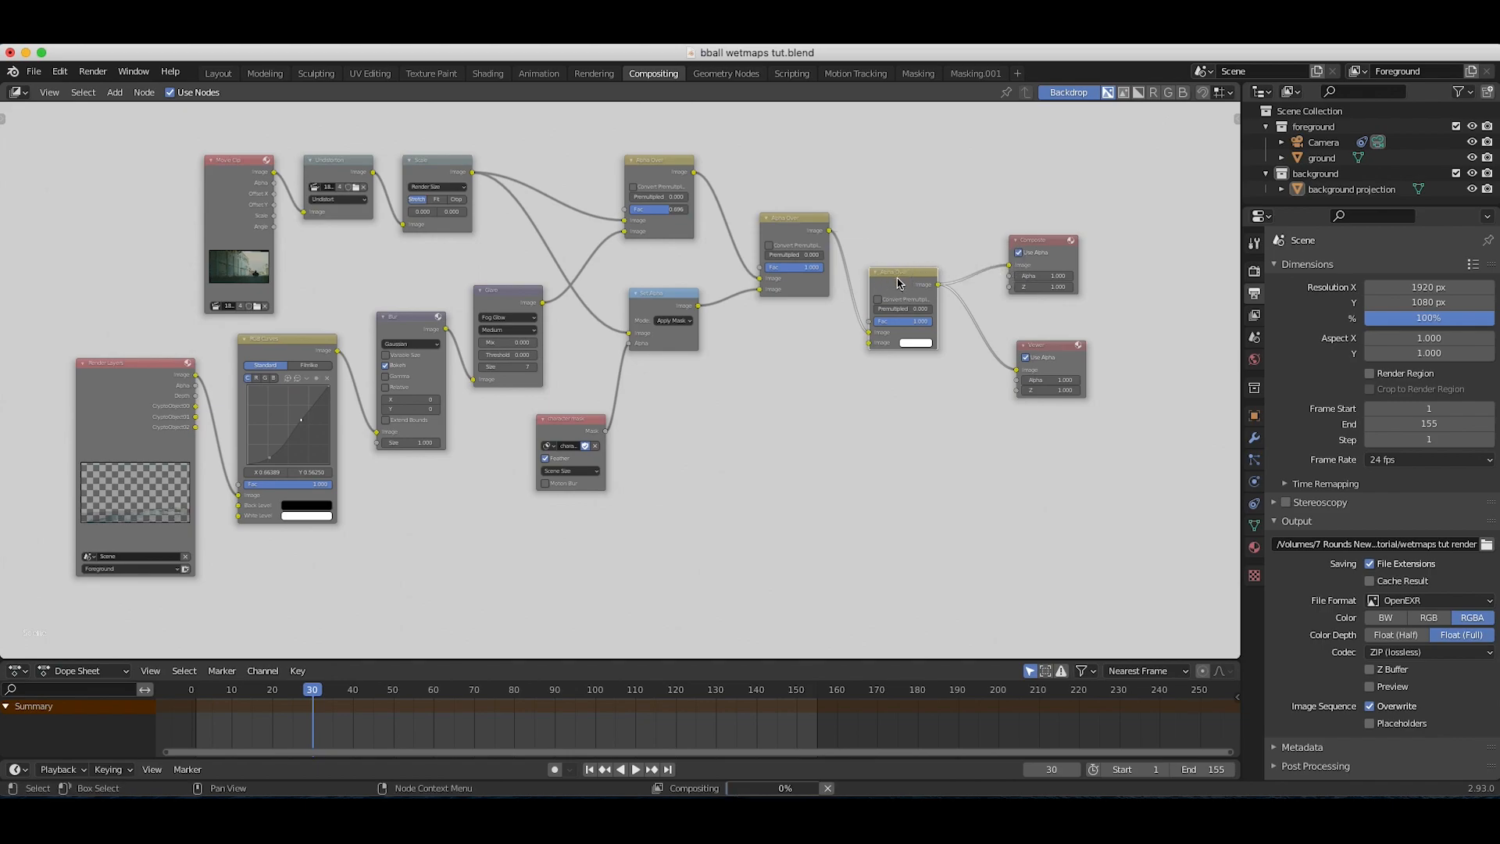
Place a new Alpha Over node and browse the Distort category for a Flip node
{"action": "left_click", "coordinate": [114, 92]}
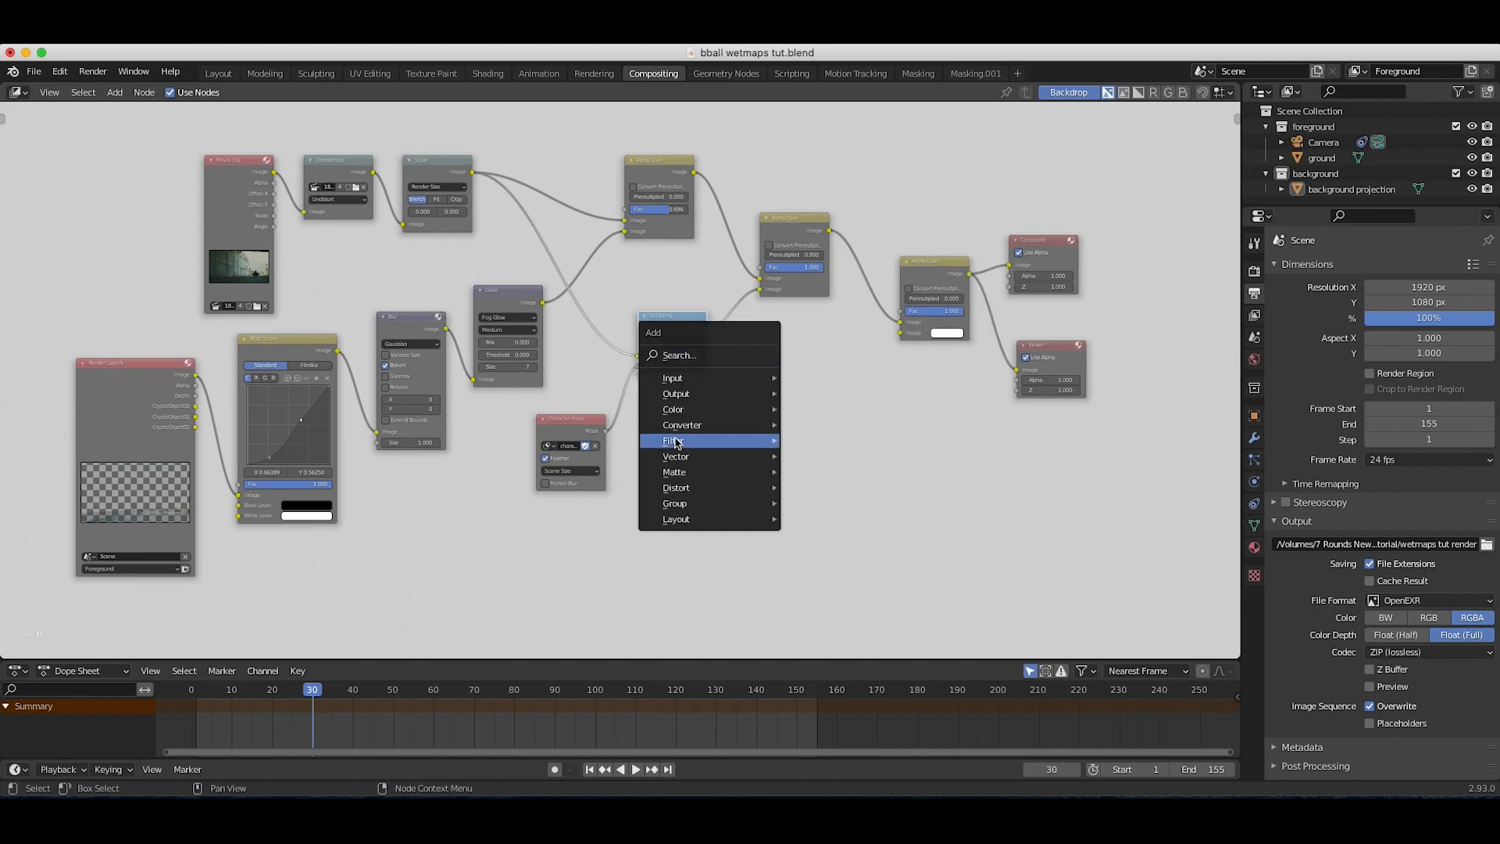
{"action": "left_click", "coordinate": [665, 440]}
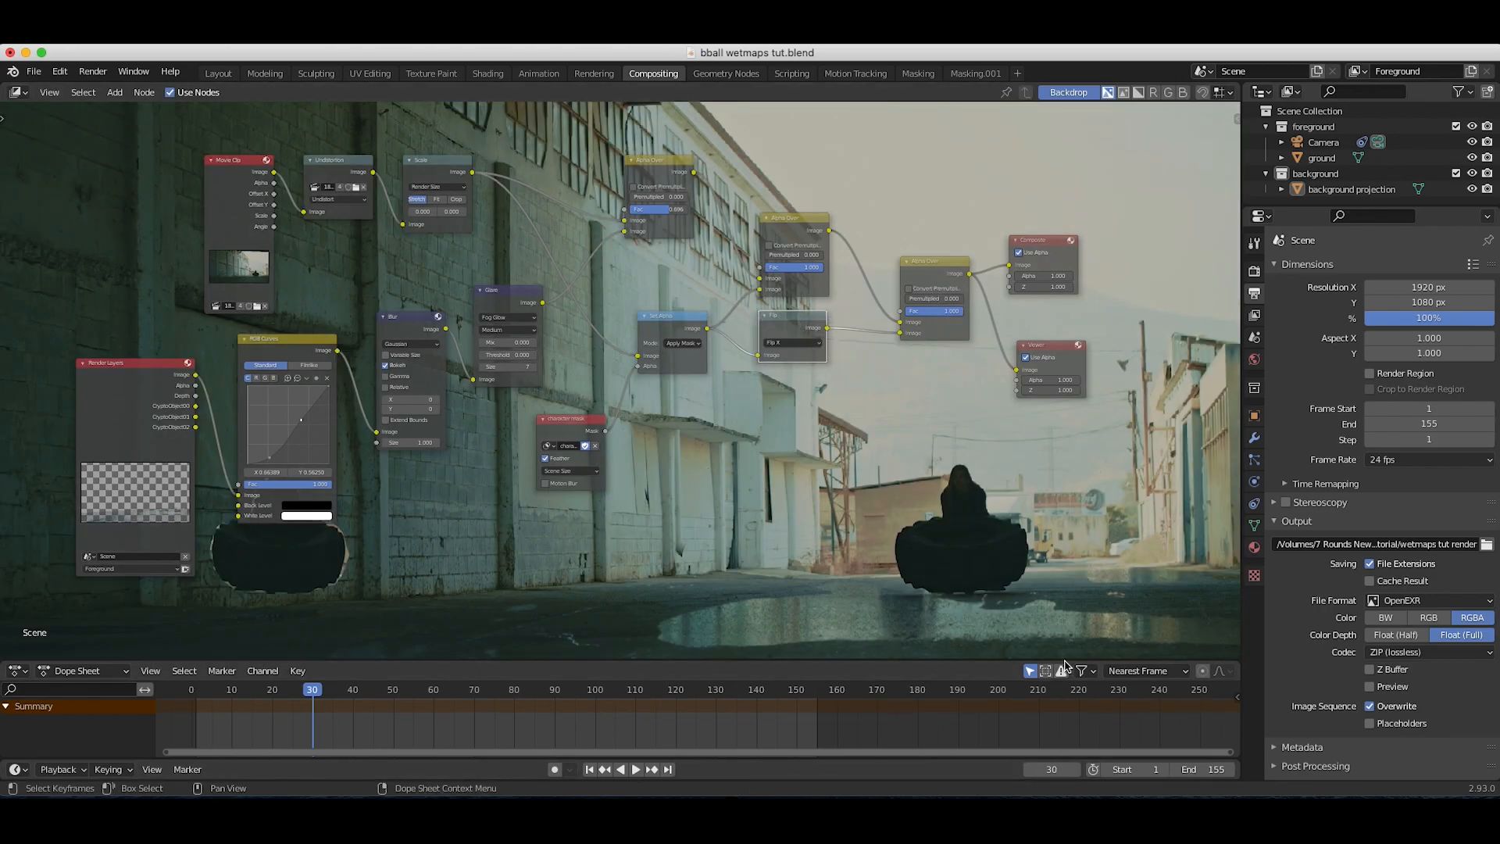
{"action": "scroll", "scroll_direction": "down", "scroll_amount": 3}
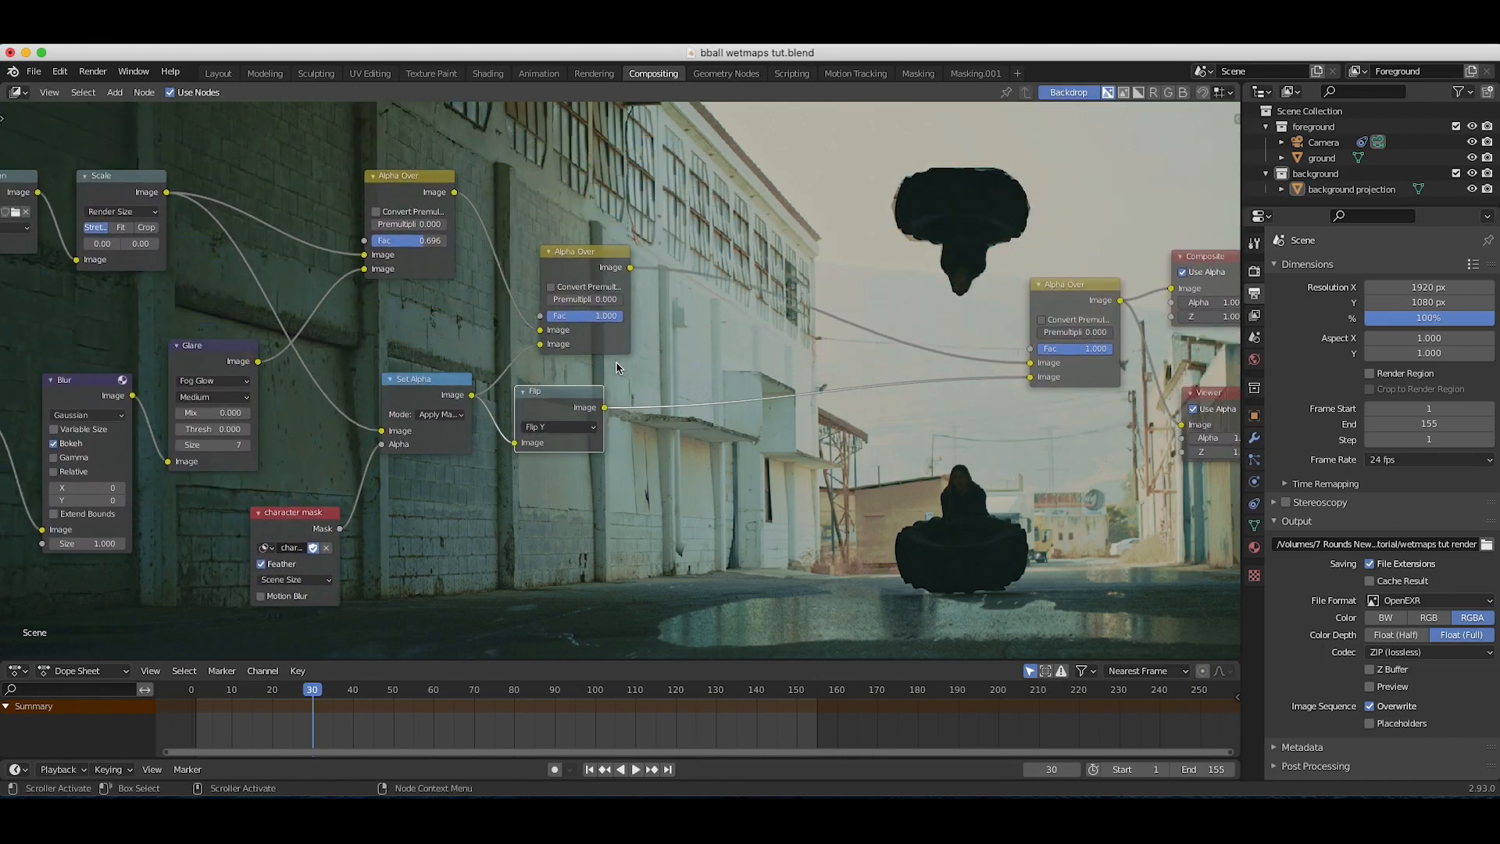
Add a Transform node after Flip and set its Y to -644.1 to drop the reflection under the figure
{"action": "left_click", "coordinate": [606, 437]}
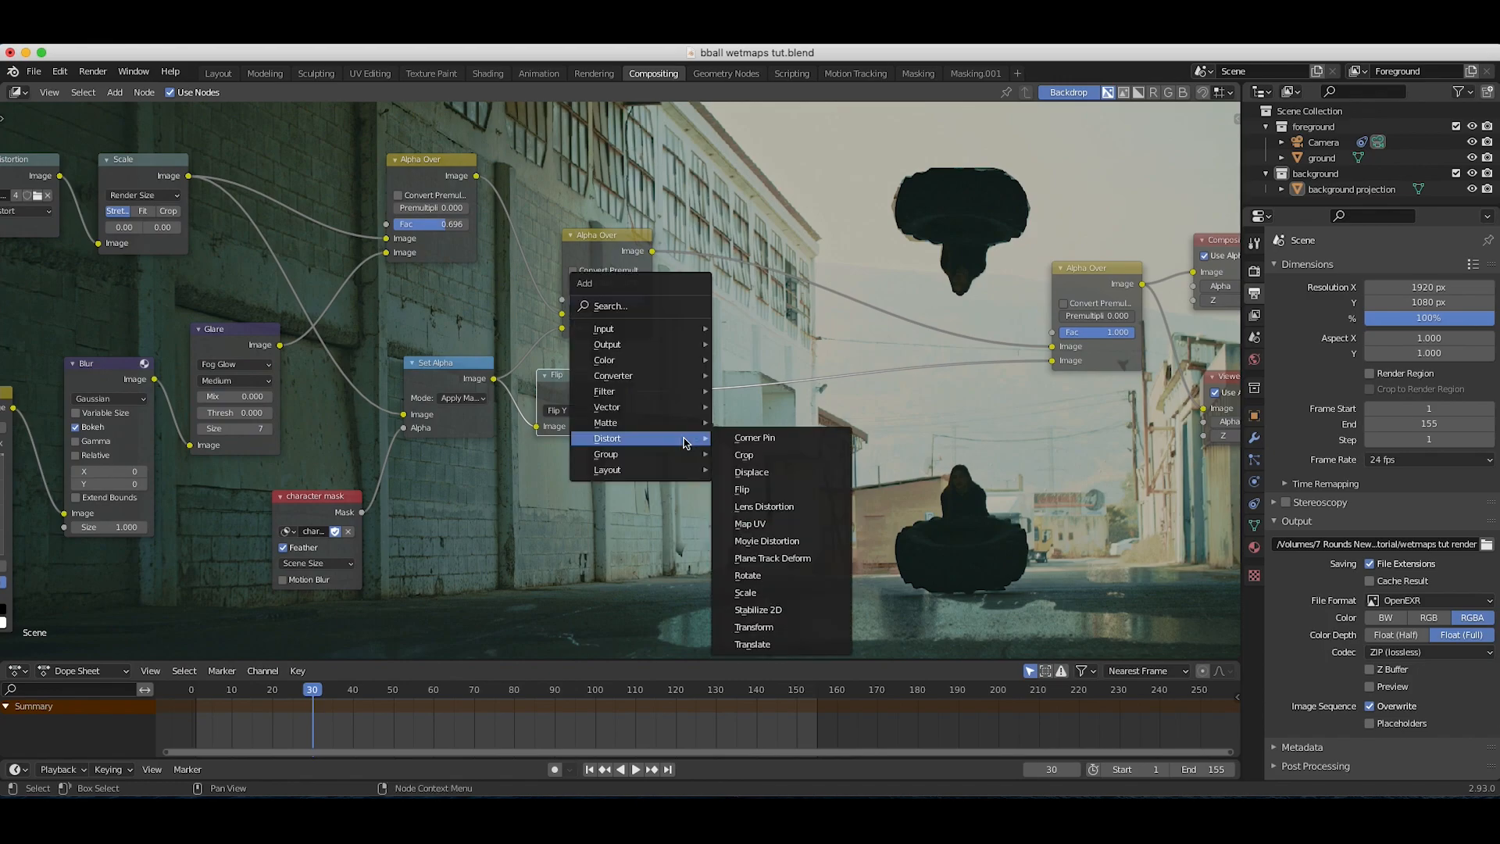
{"action": "left_click", "coordinate": [753, 626]}
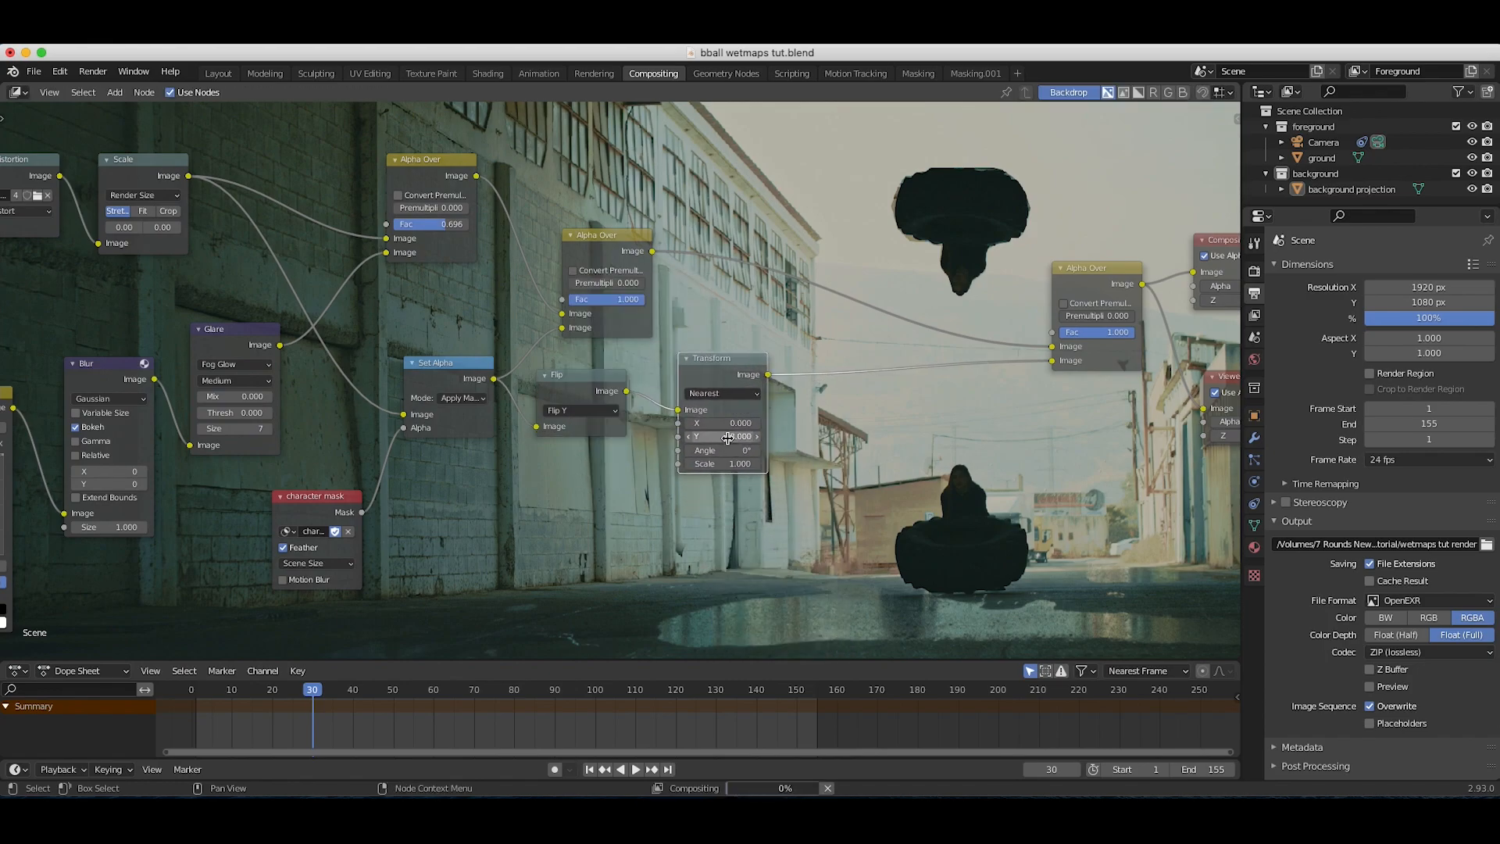
{"action": "left_click_drag", "start_coordinate": [725, 435], "coordinate": [725, 436]}
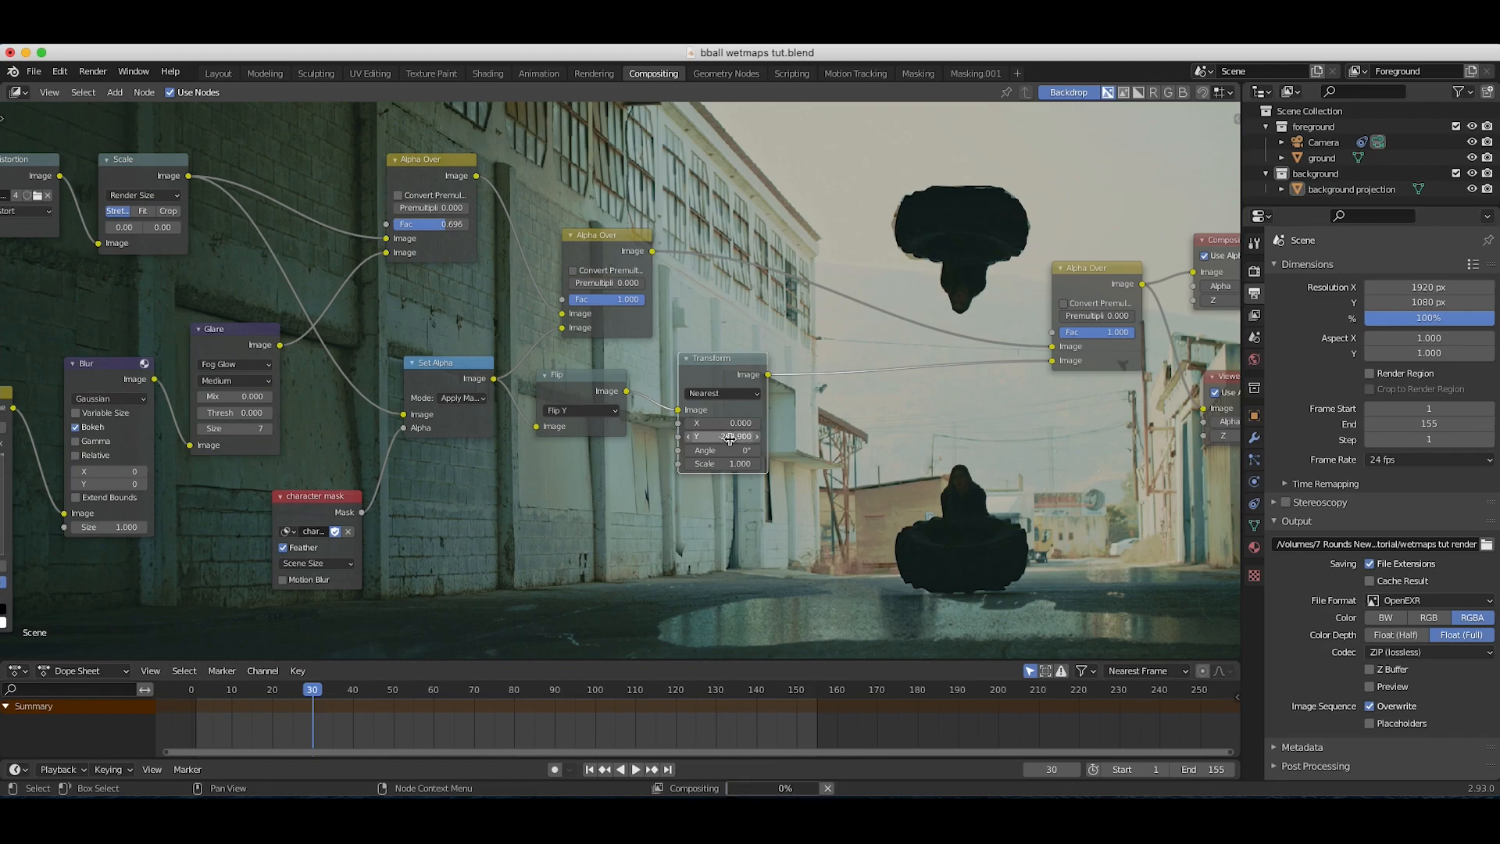
{"action": "left_click_drag", "start_coordinate": [731, 436], "coordinate": [740, 436]}
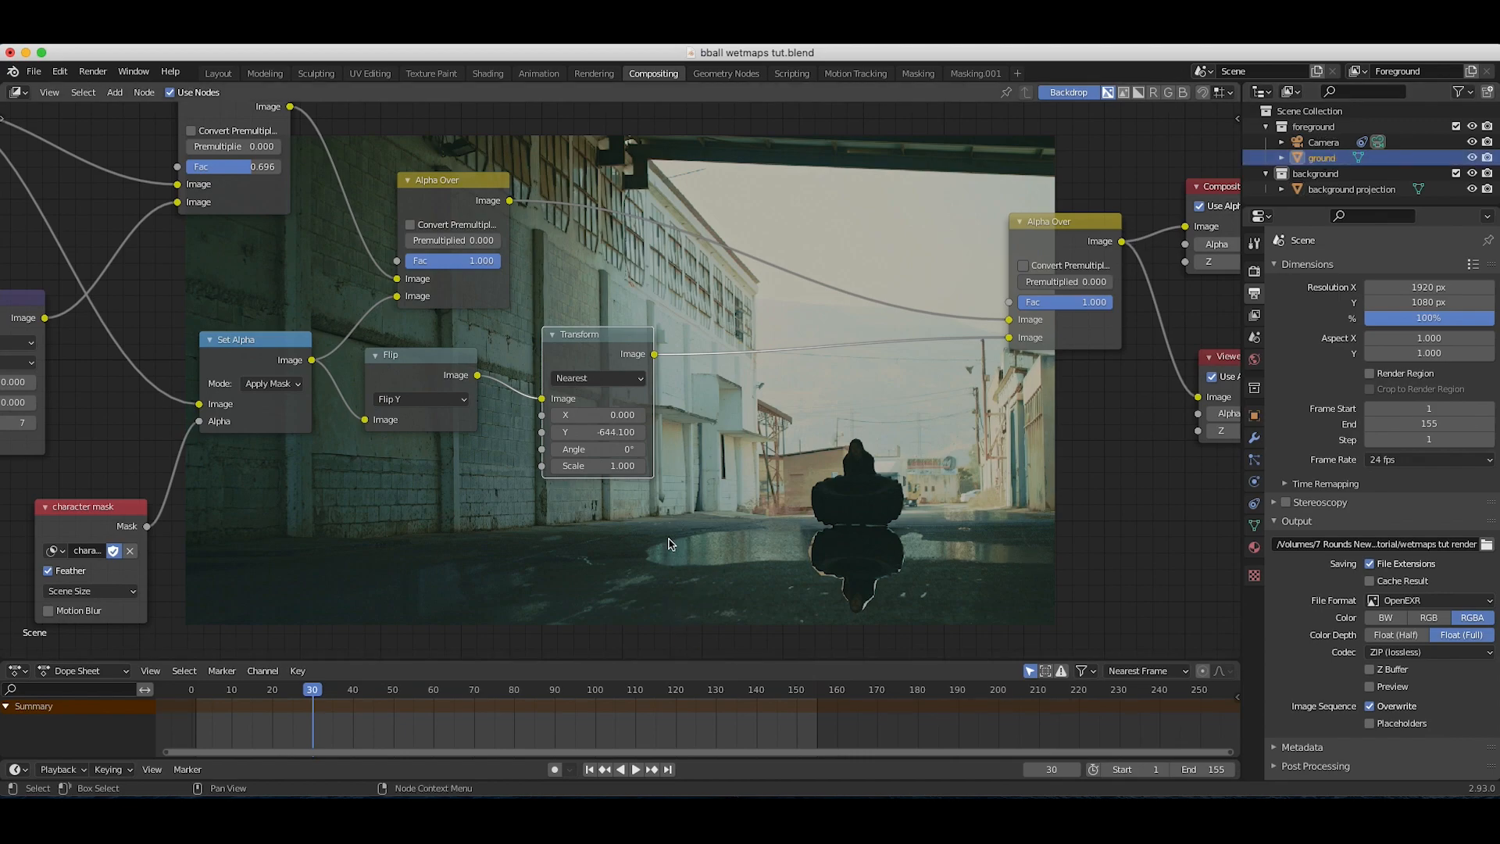
{"action": "mouse_move", "coordinate": [887, 534]}
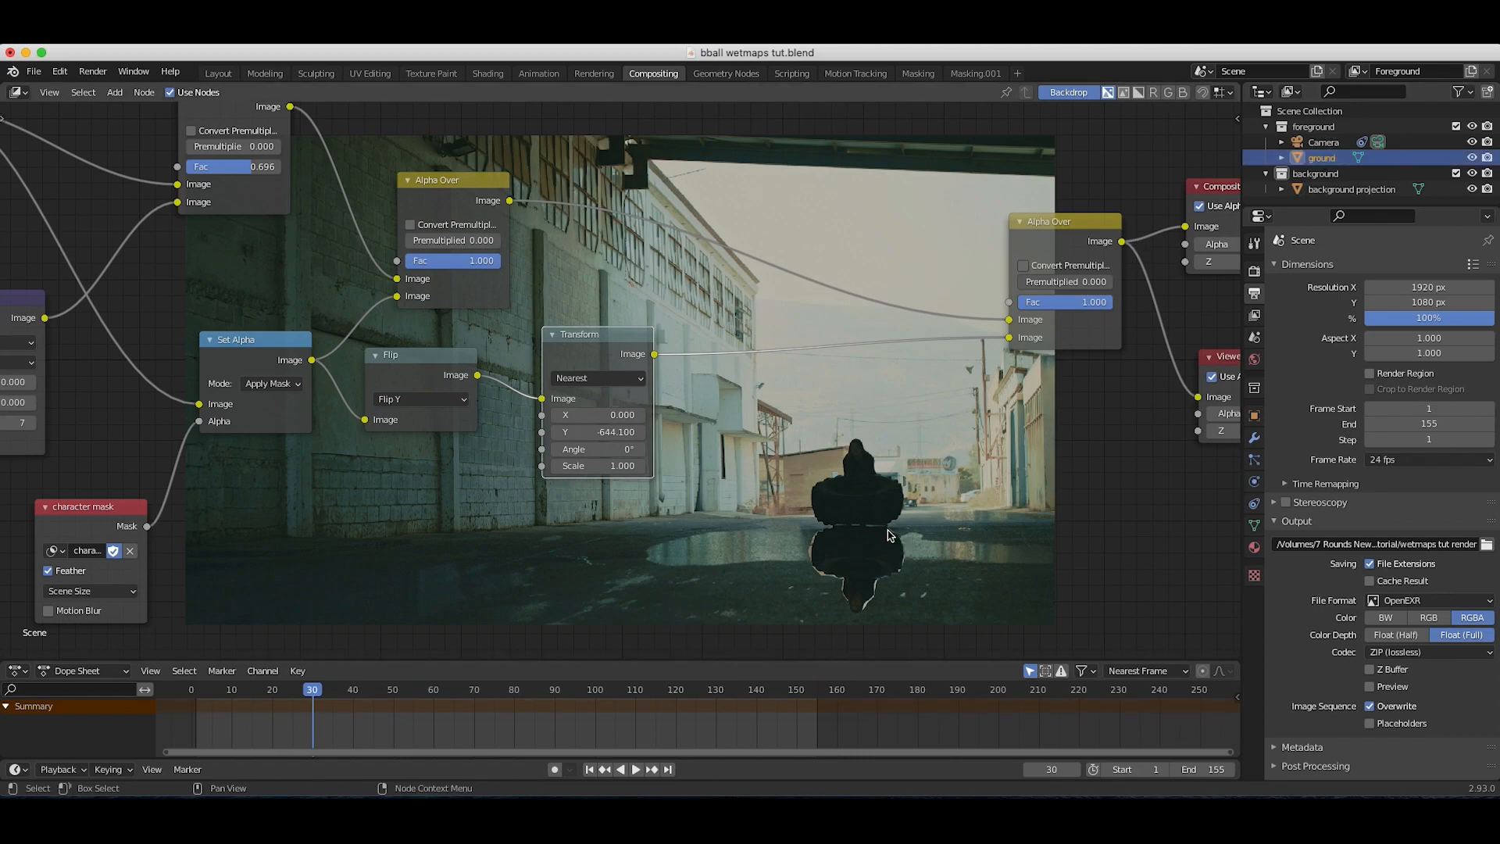
{"action": "mouse_move", "coordinate": [667, 476]}
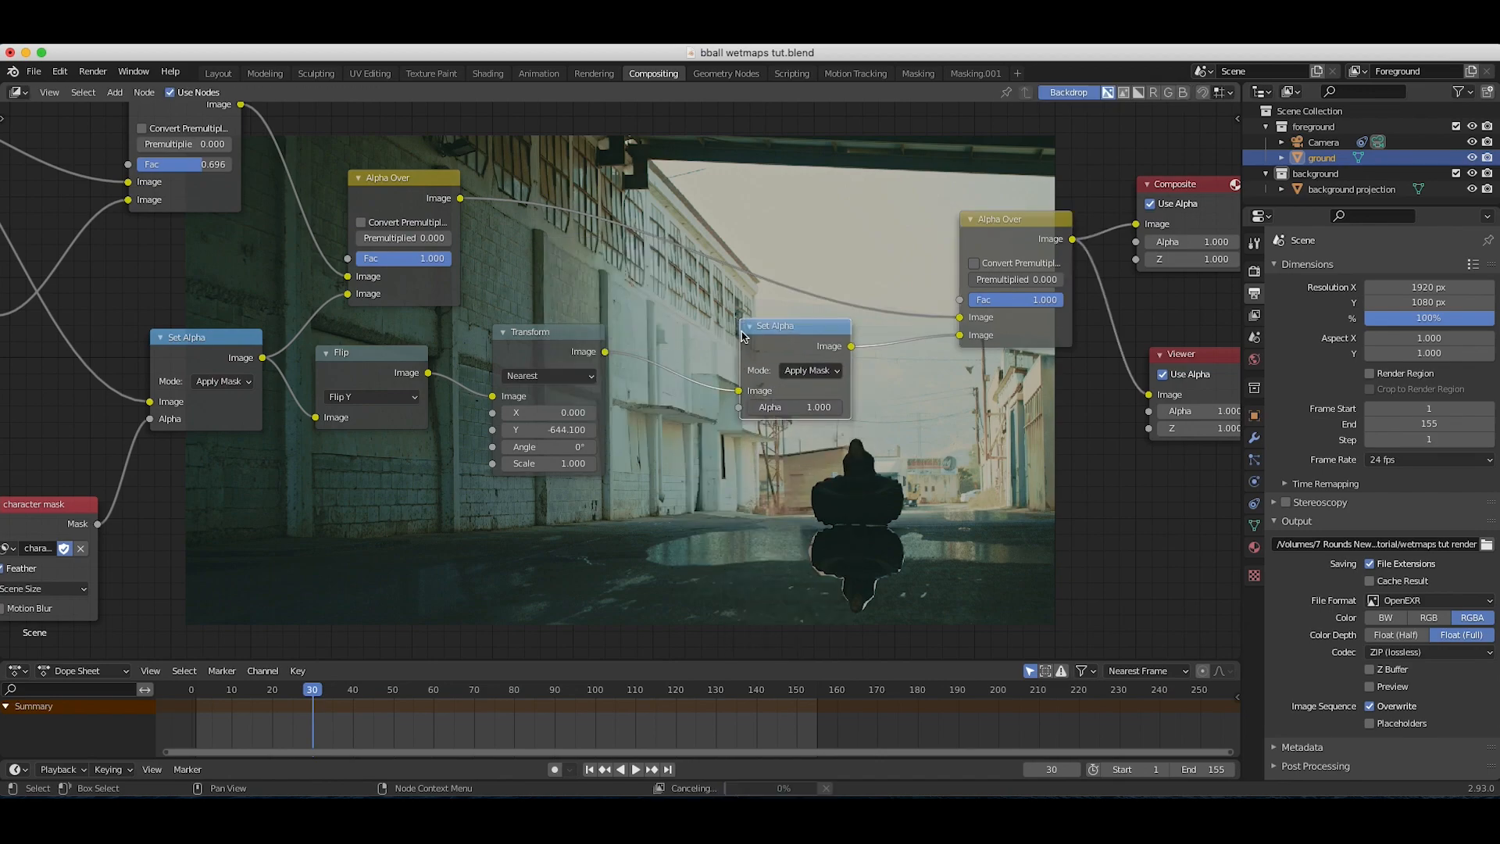
Position a new Set Alpha node after the Transform node
{"action": "left_click_drag", "start_coordinate": [775, 325], "coordinate": [771, 332]}
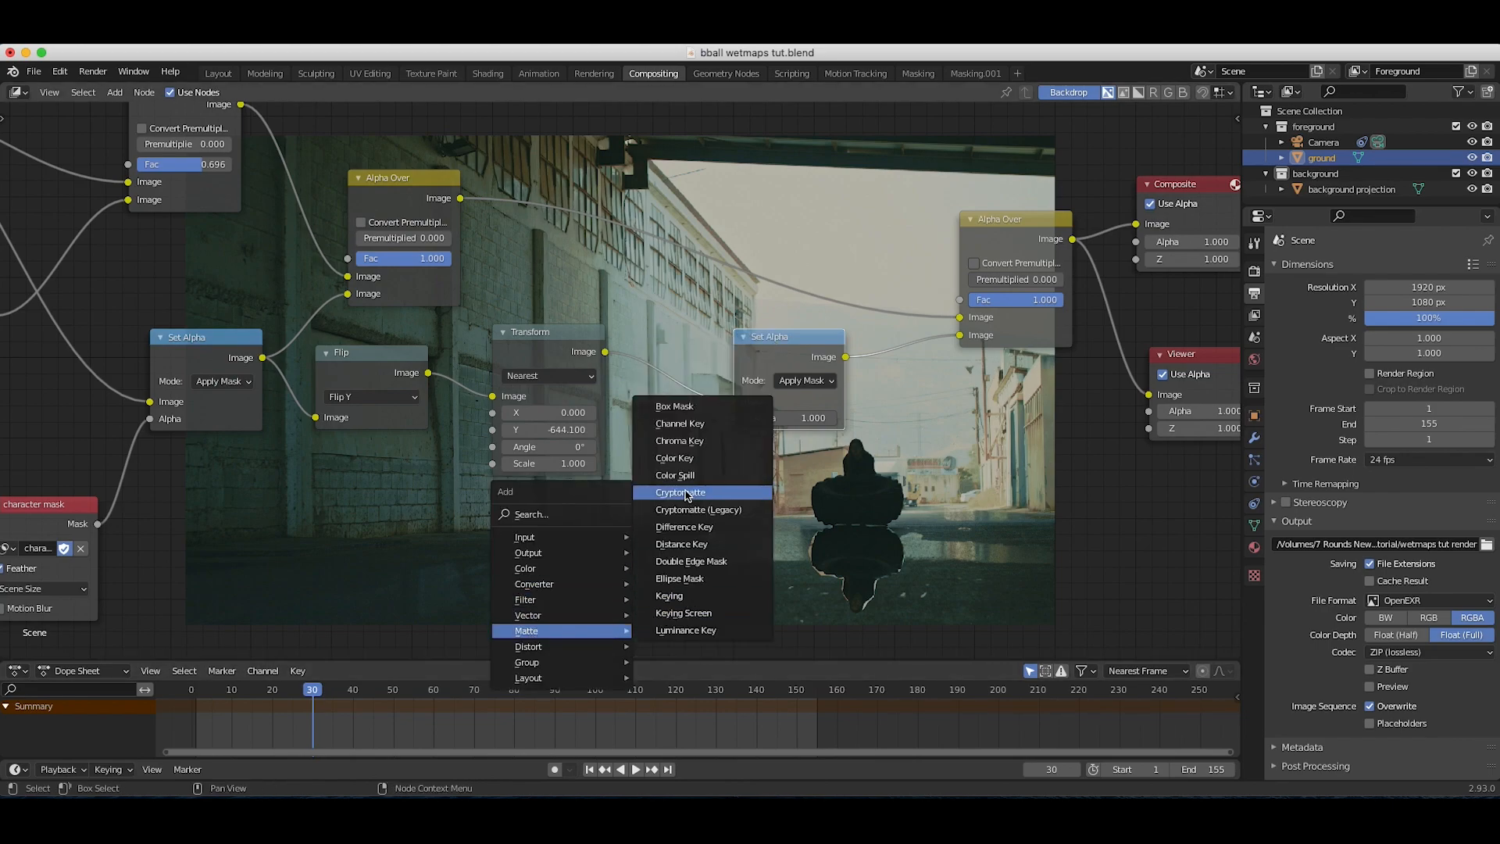
{"action": "mouse_move", "coordinate": [697, 509]}
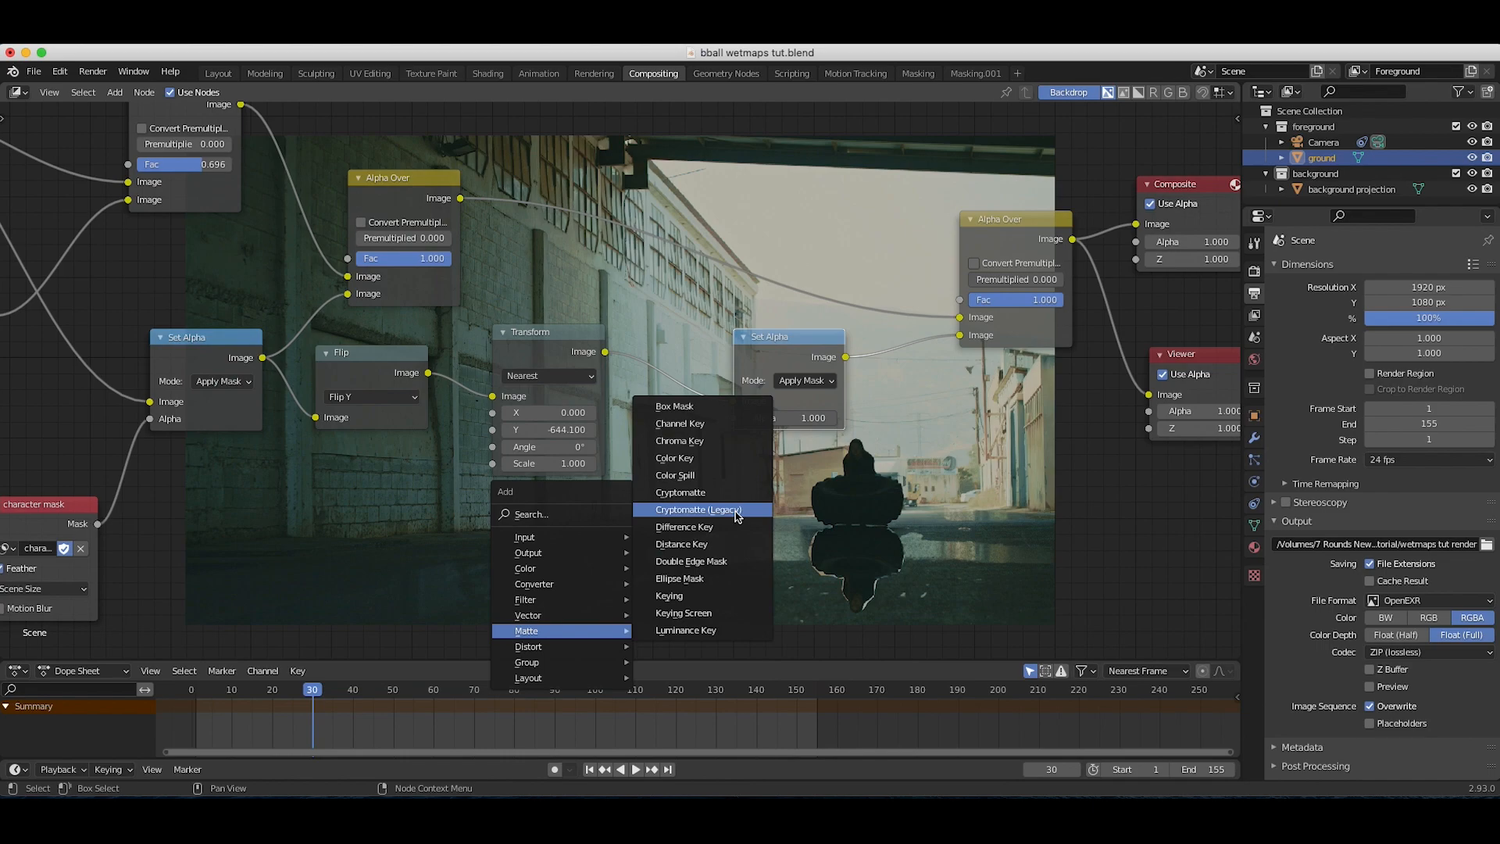
{"action": "mouse_move", "coordinate": [697, 509]}
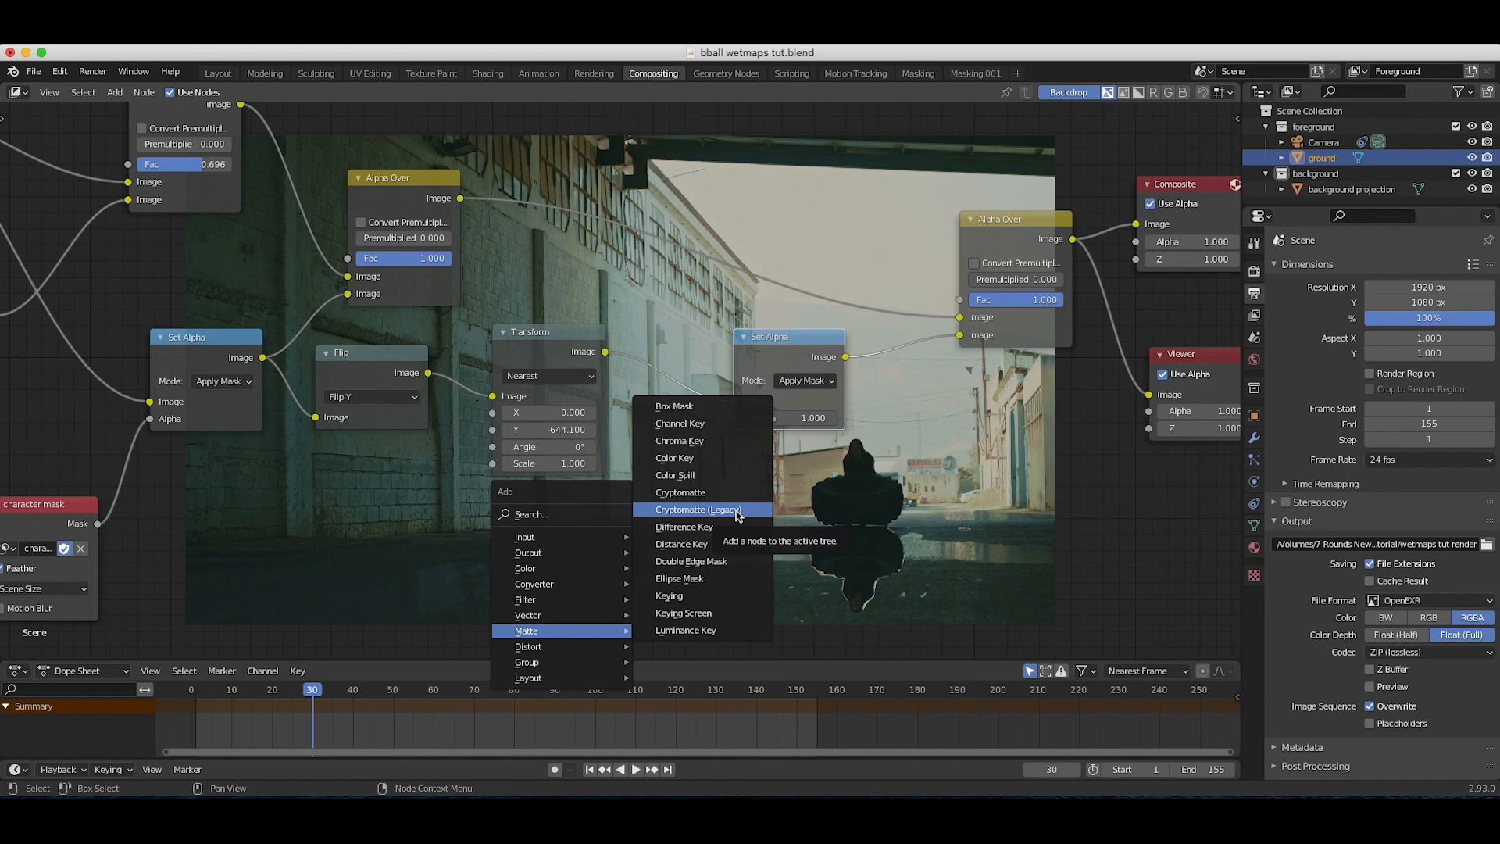
{"action": "mouse_move", "coordinate": [680, 492]}
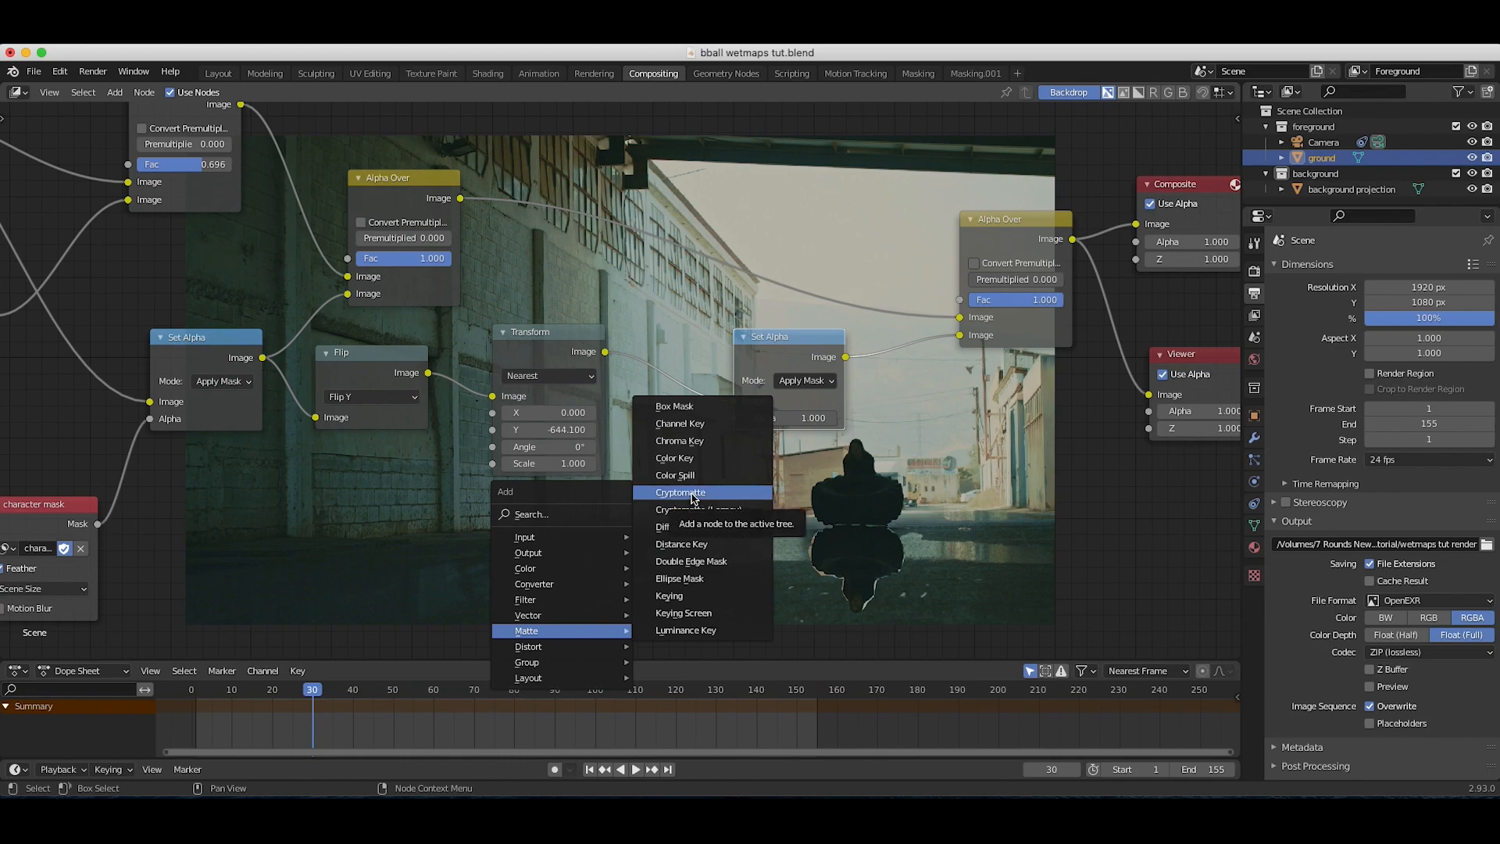
Add a Cryptomatte node below Transform and set its Matte ID to ground
{"action": "left_click", "coordinate": [679, 492]}
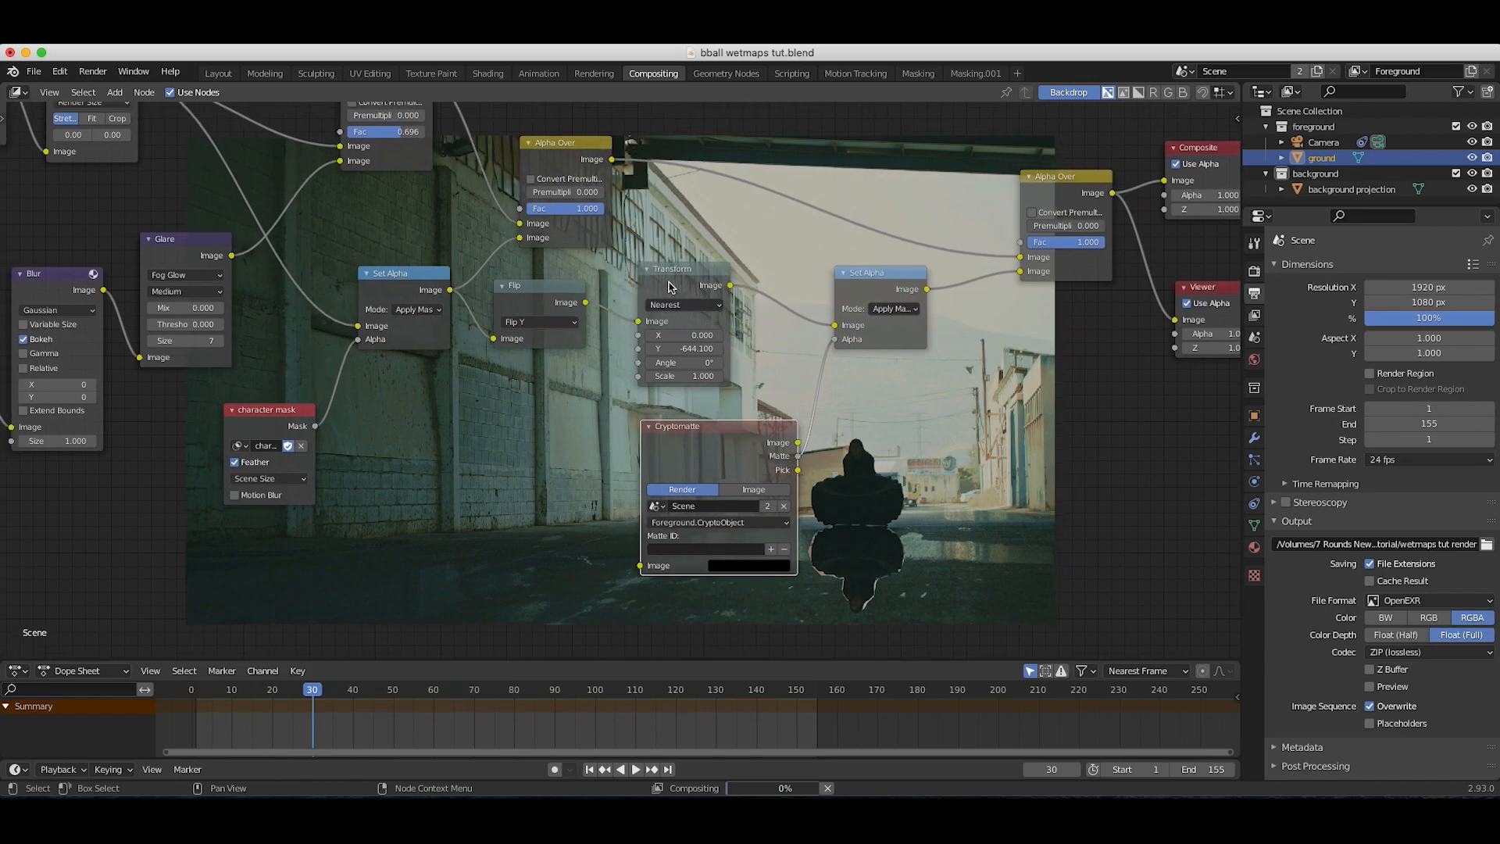
{"action": "left_click_drag", "start_coordinate": [677, 425], "coordinate": [611, 420]}
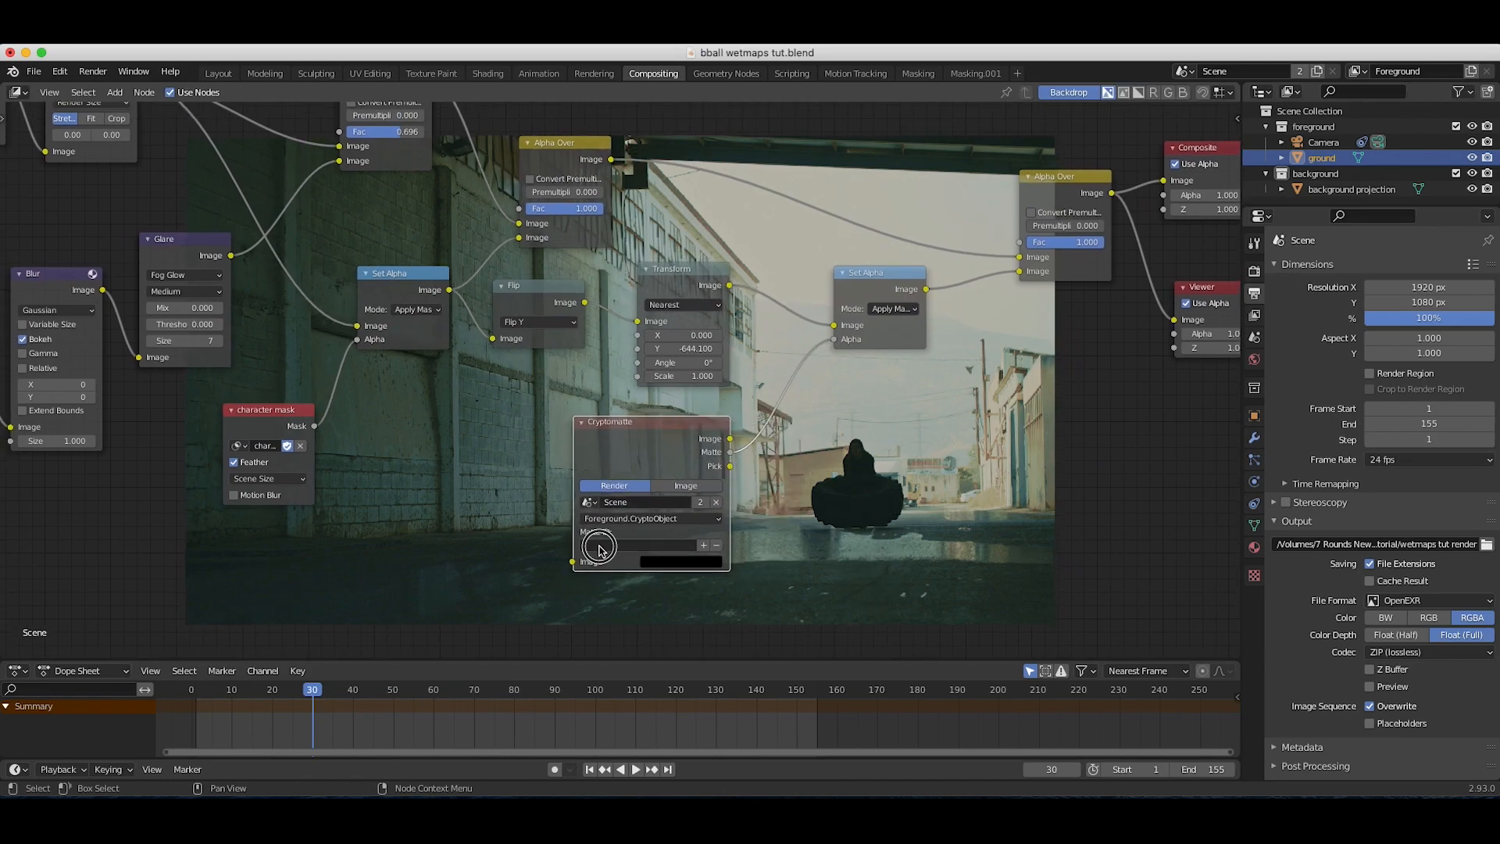
{"action": "left_click", "coordinate": [641, 546]}
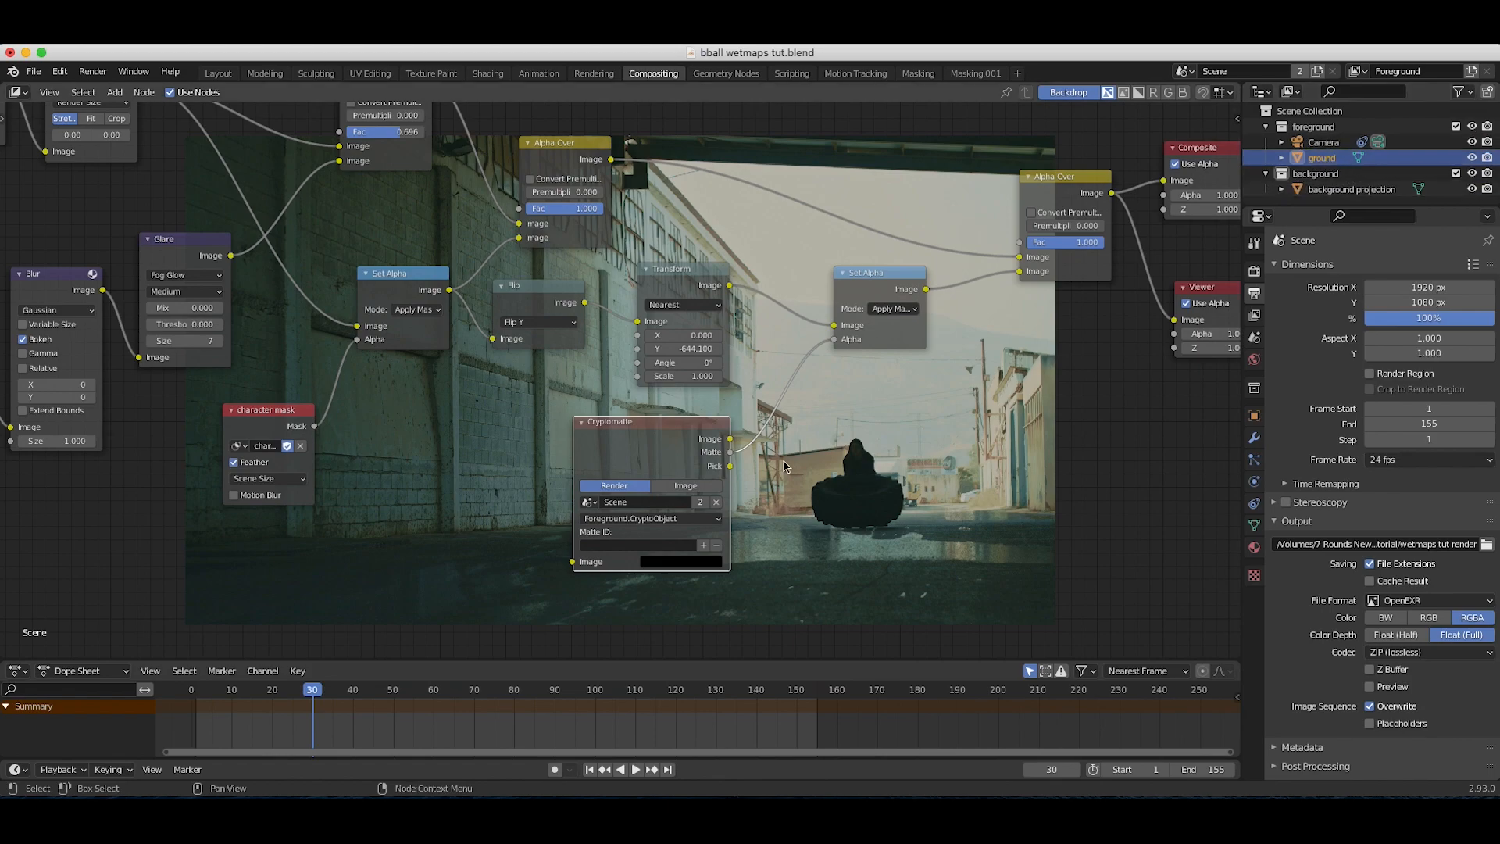
{"action": "left_click", "coordinate": [636, 543]}
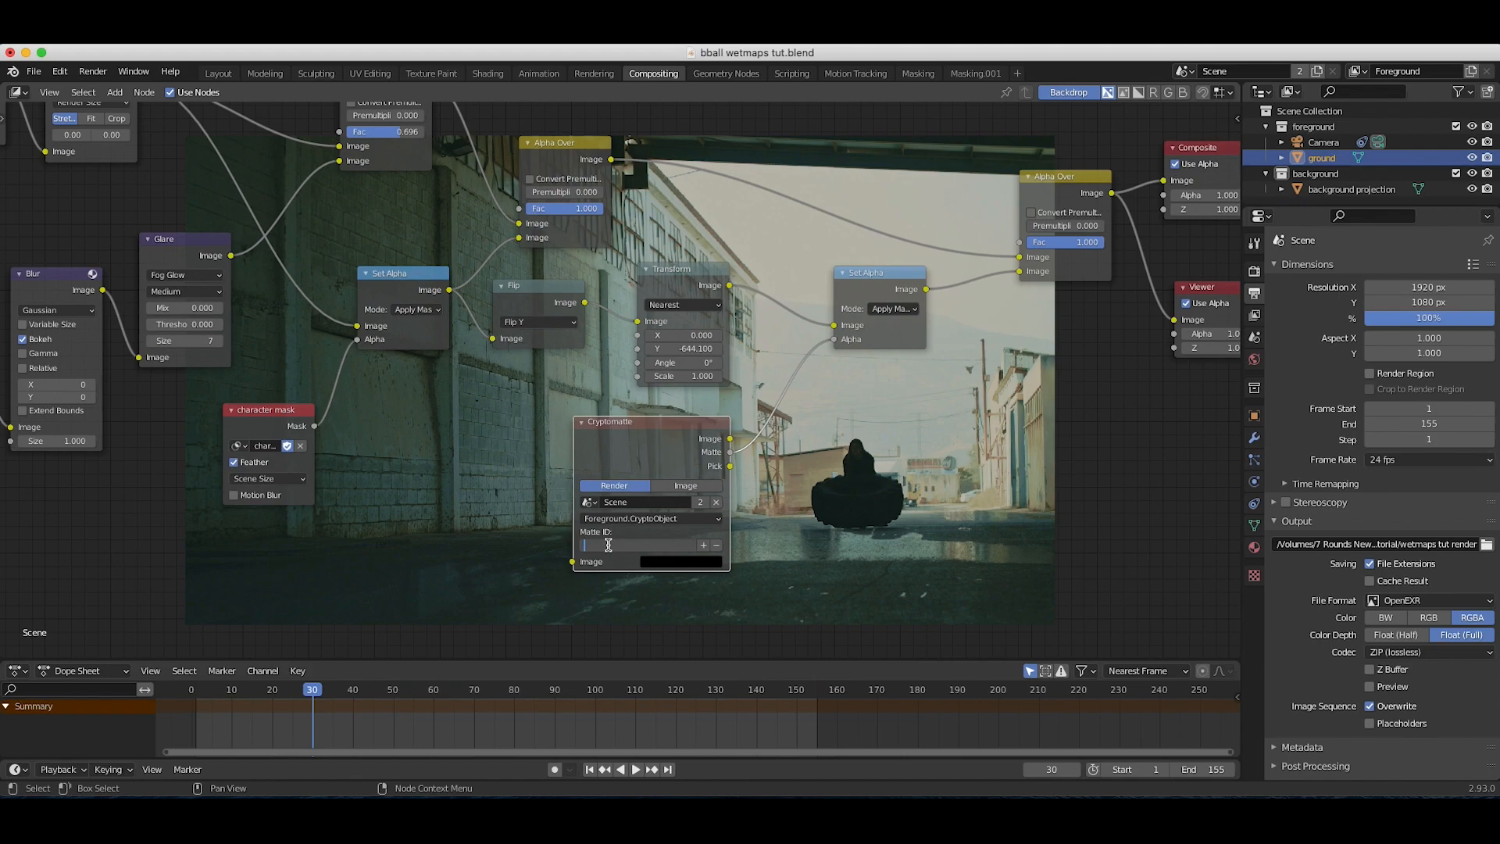
{"action": "type", "text": "ground"}
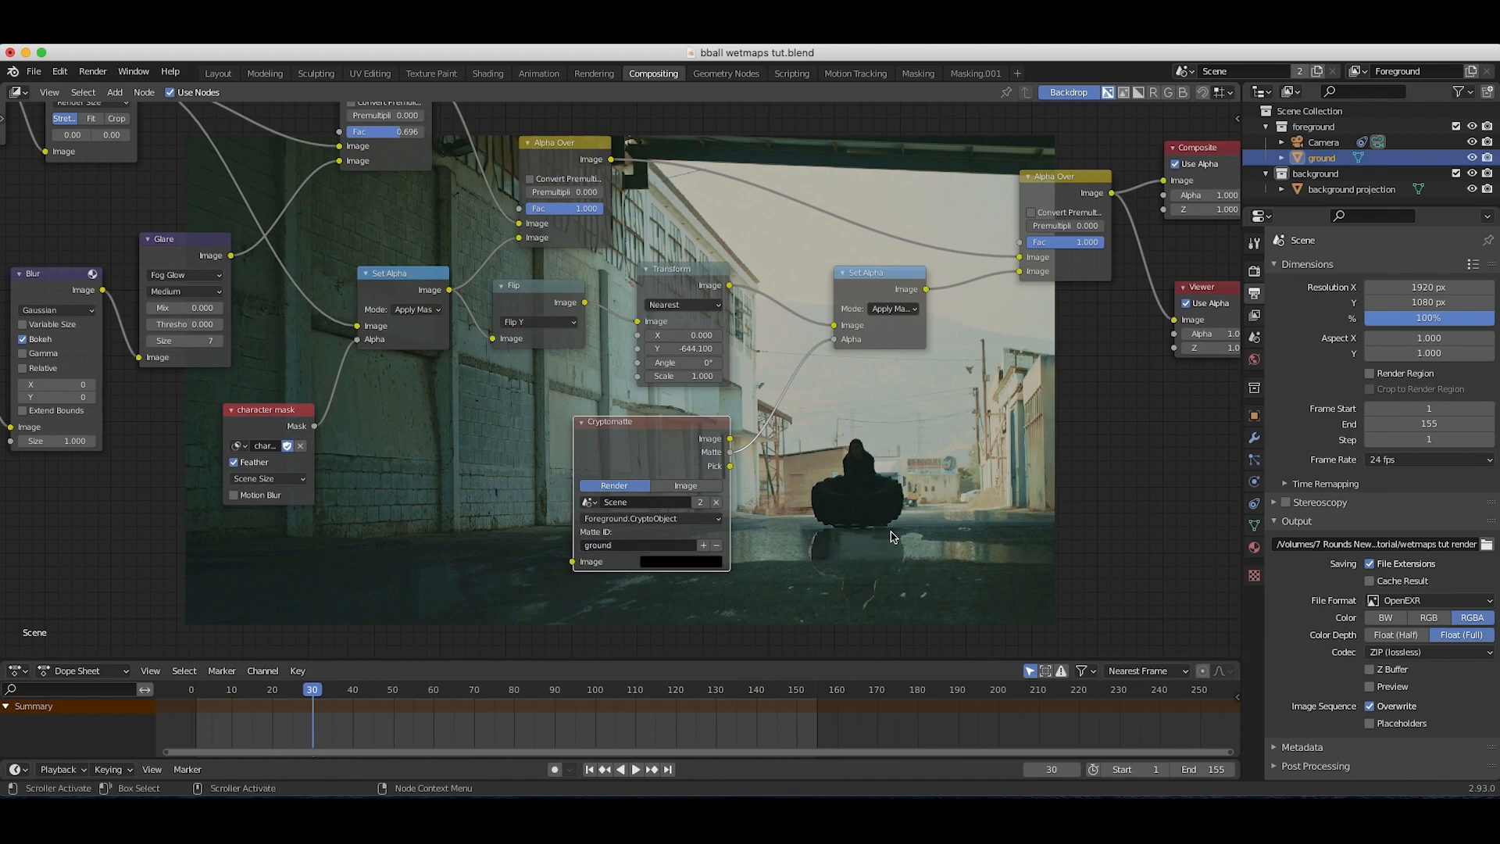
{"action": "mouse_move", "coordinate": [837, 409]}
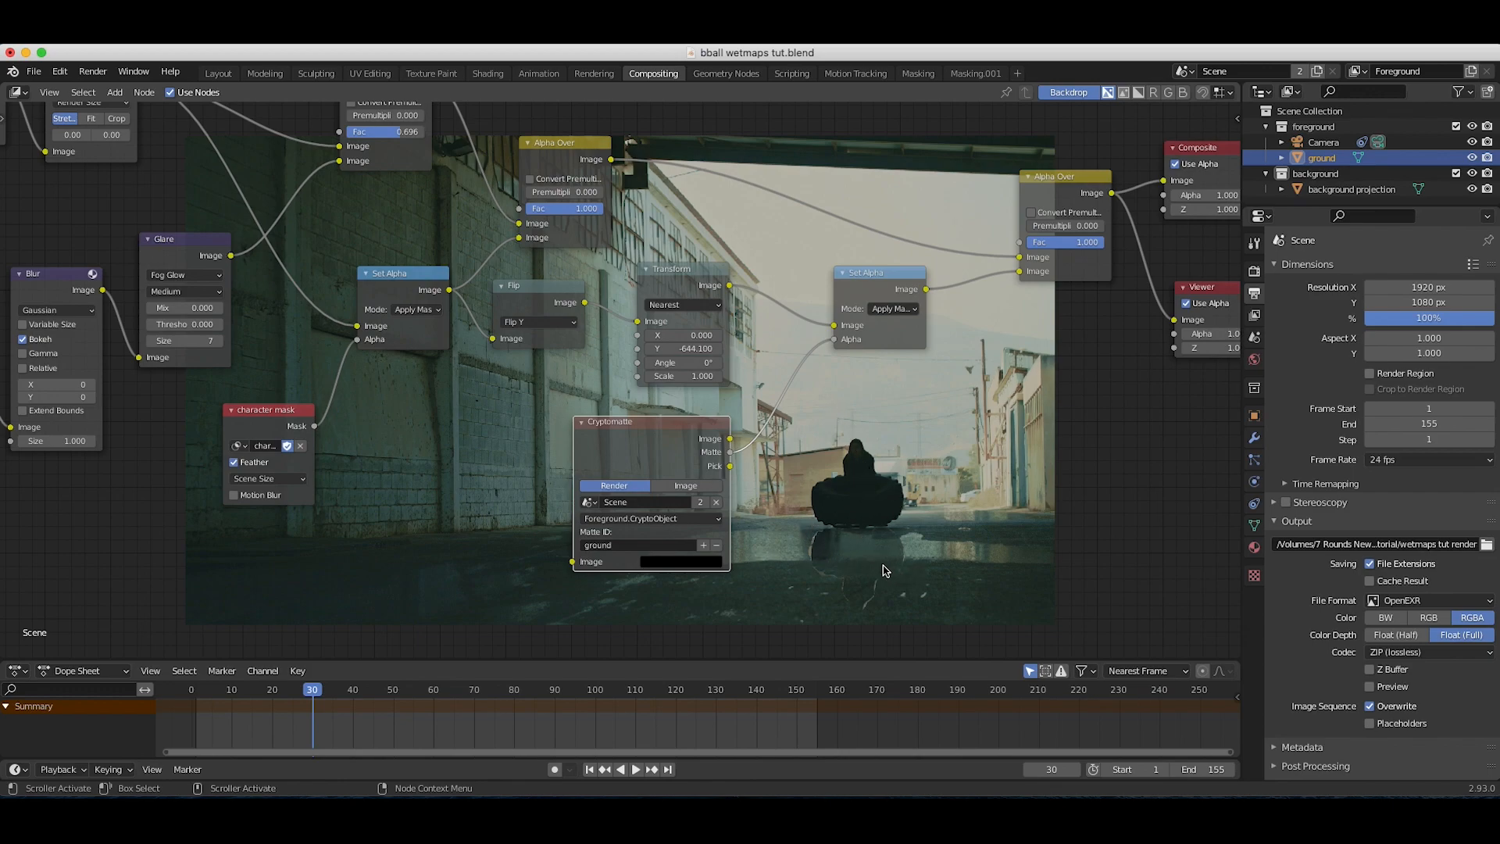
{"action": "mouse_move", "coordinate": [988, 581]}
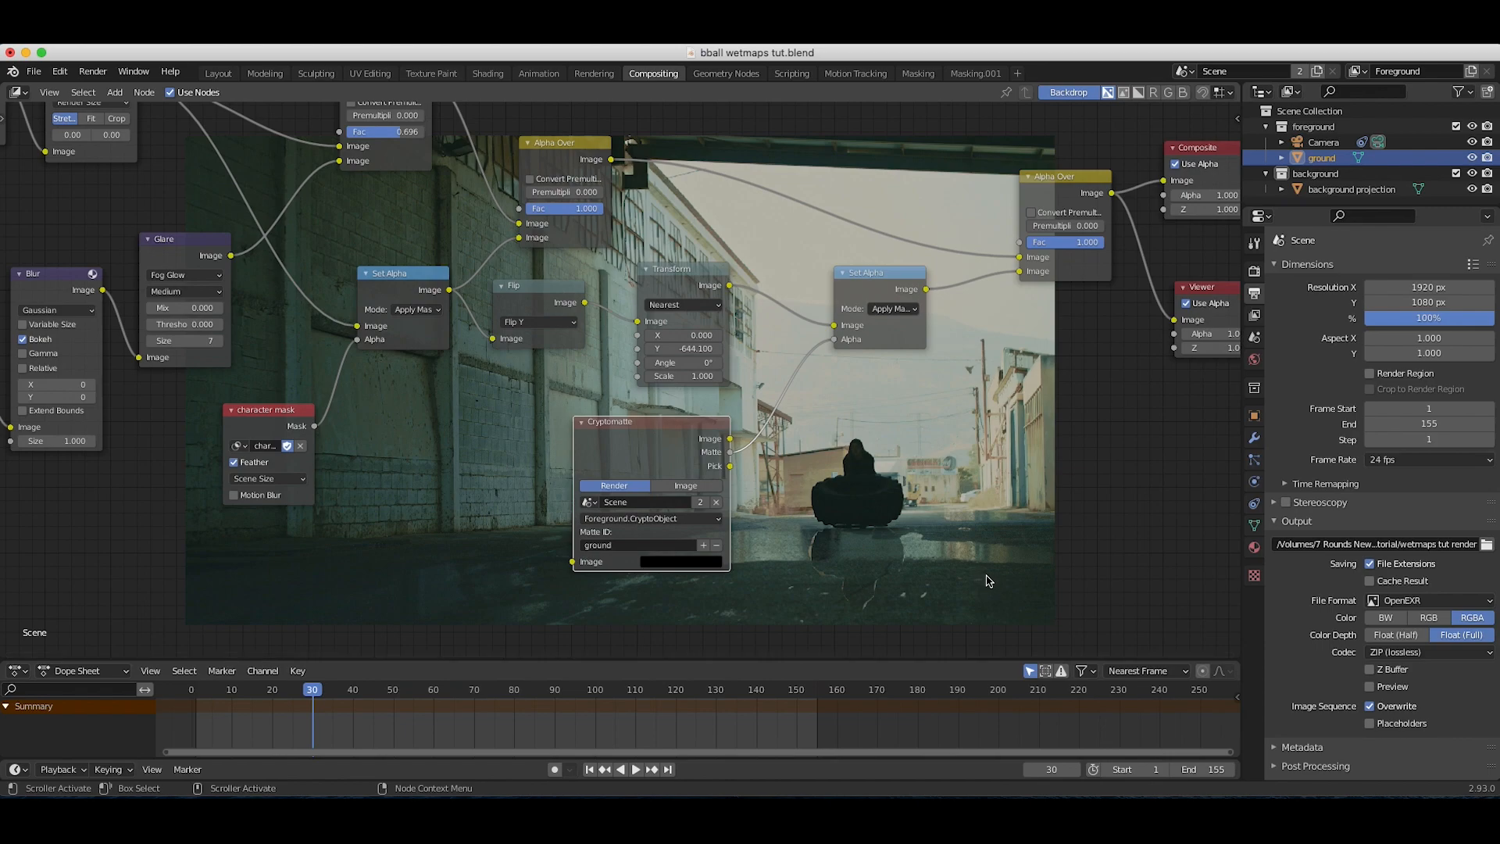
{"action": "mouse_move", "coordinate": [837, 581]}
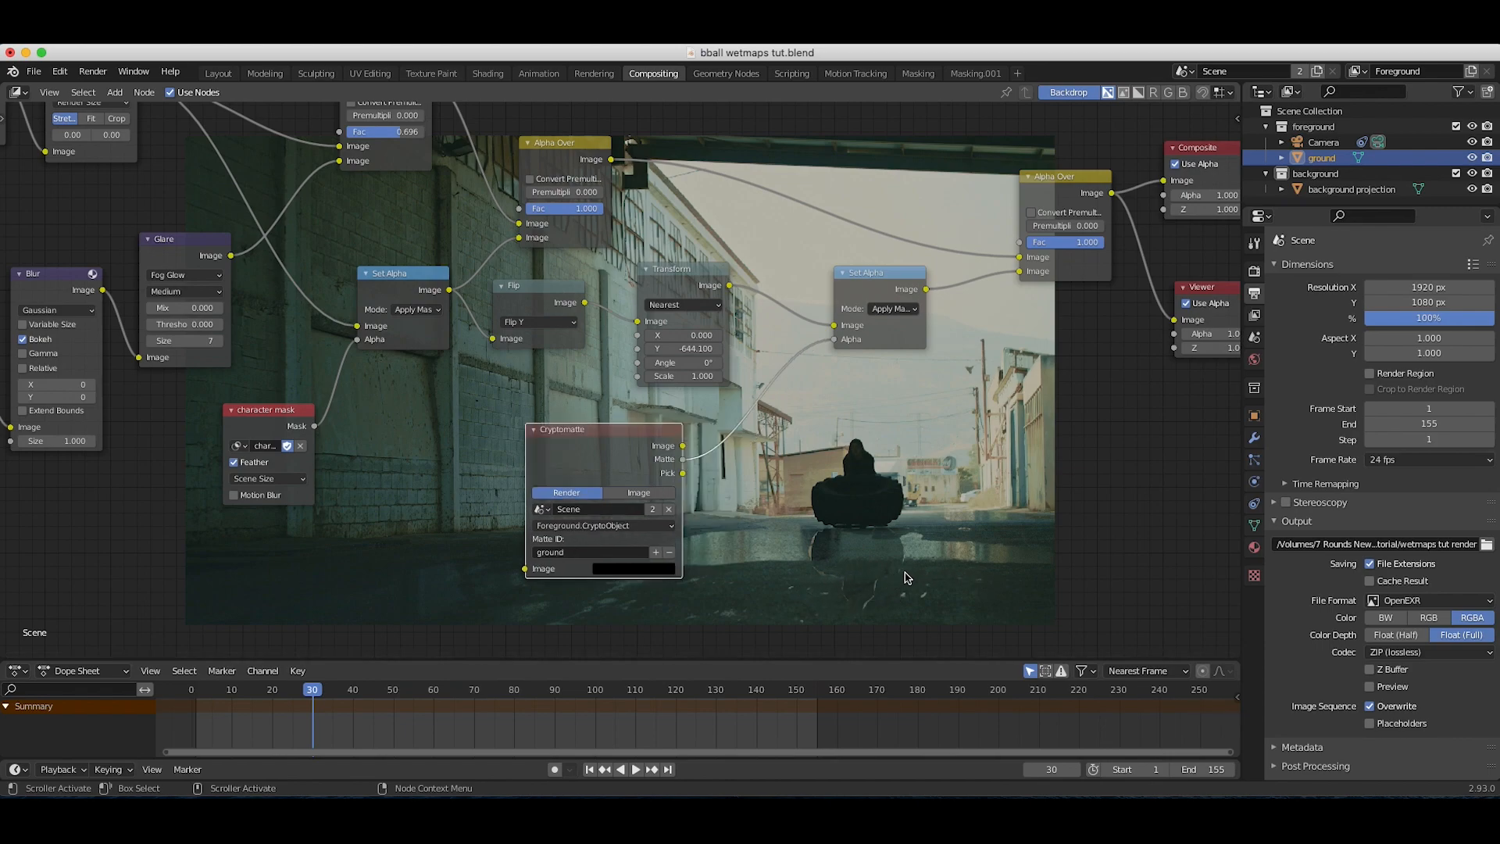
{"action": "mouse_move", "coordinate": [761, 501]}
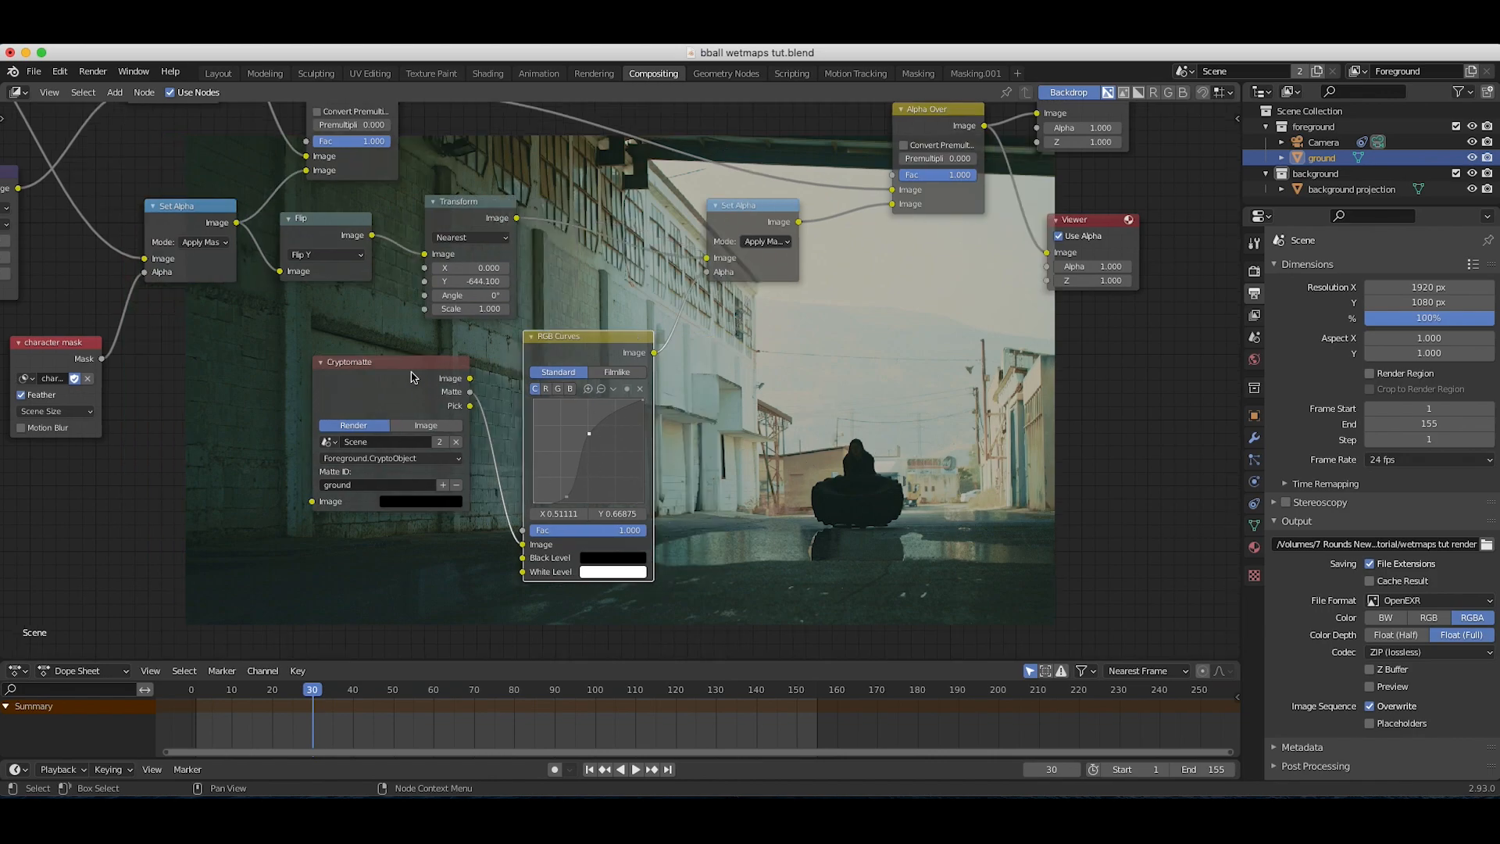
Pan the node view to center the Cryptomatte and RGB Curves nodes
{"action": "left_click_drag", "start_coordinate": [411, 374], "coordinate": [355, 401]}
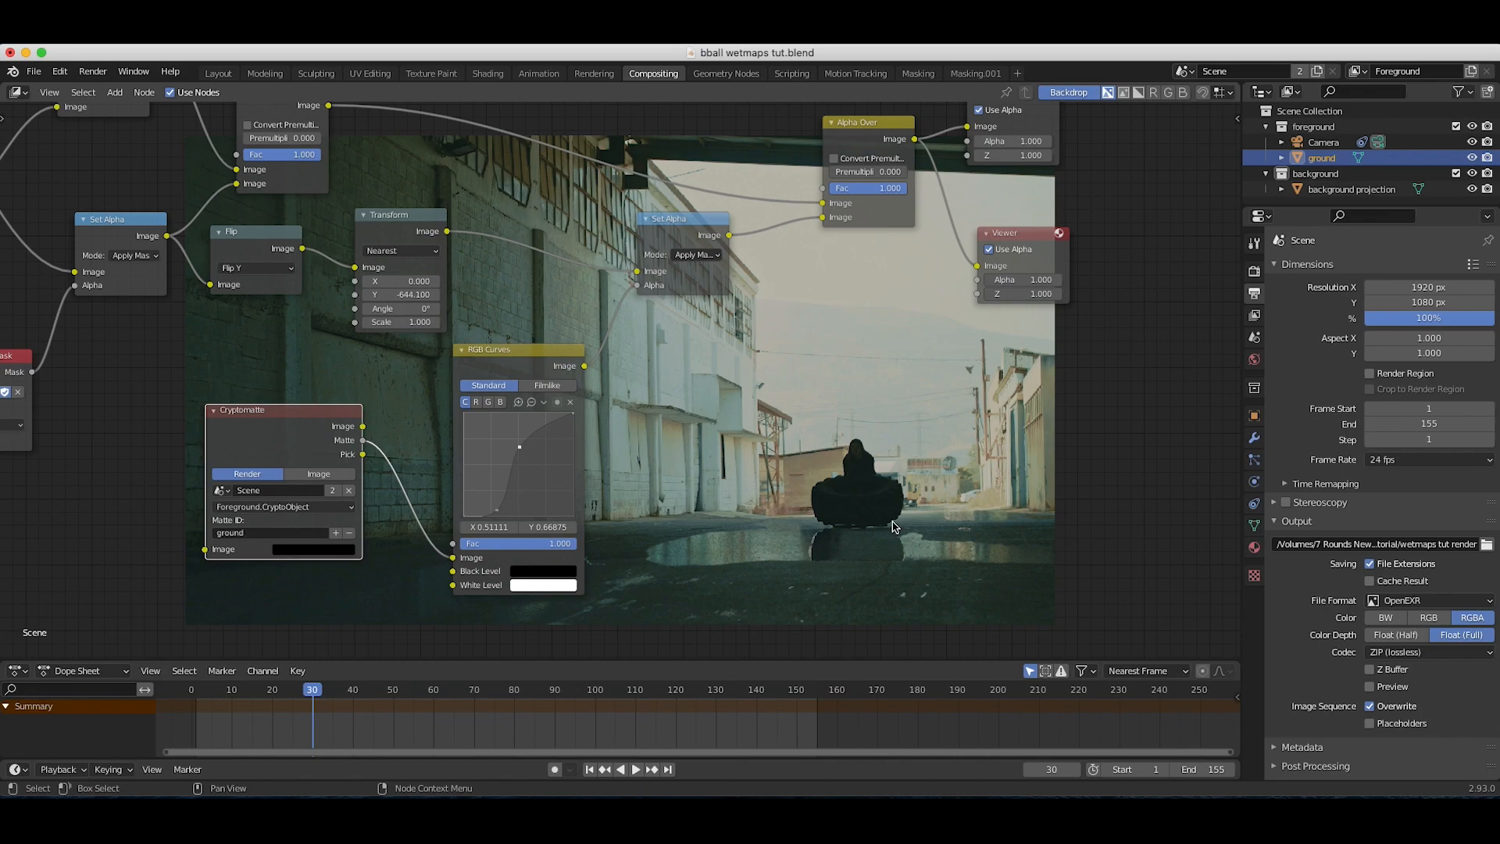
{"action": "mouse_move", "coordinate": [817, 545]}
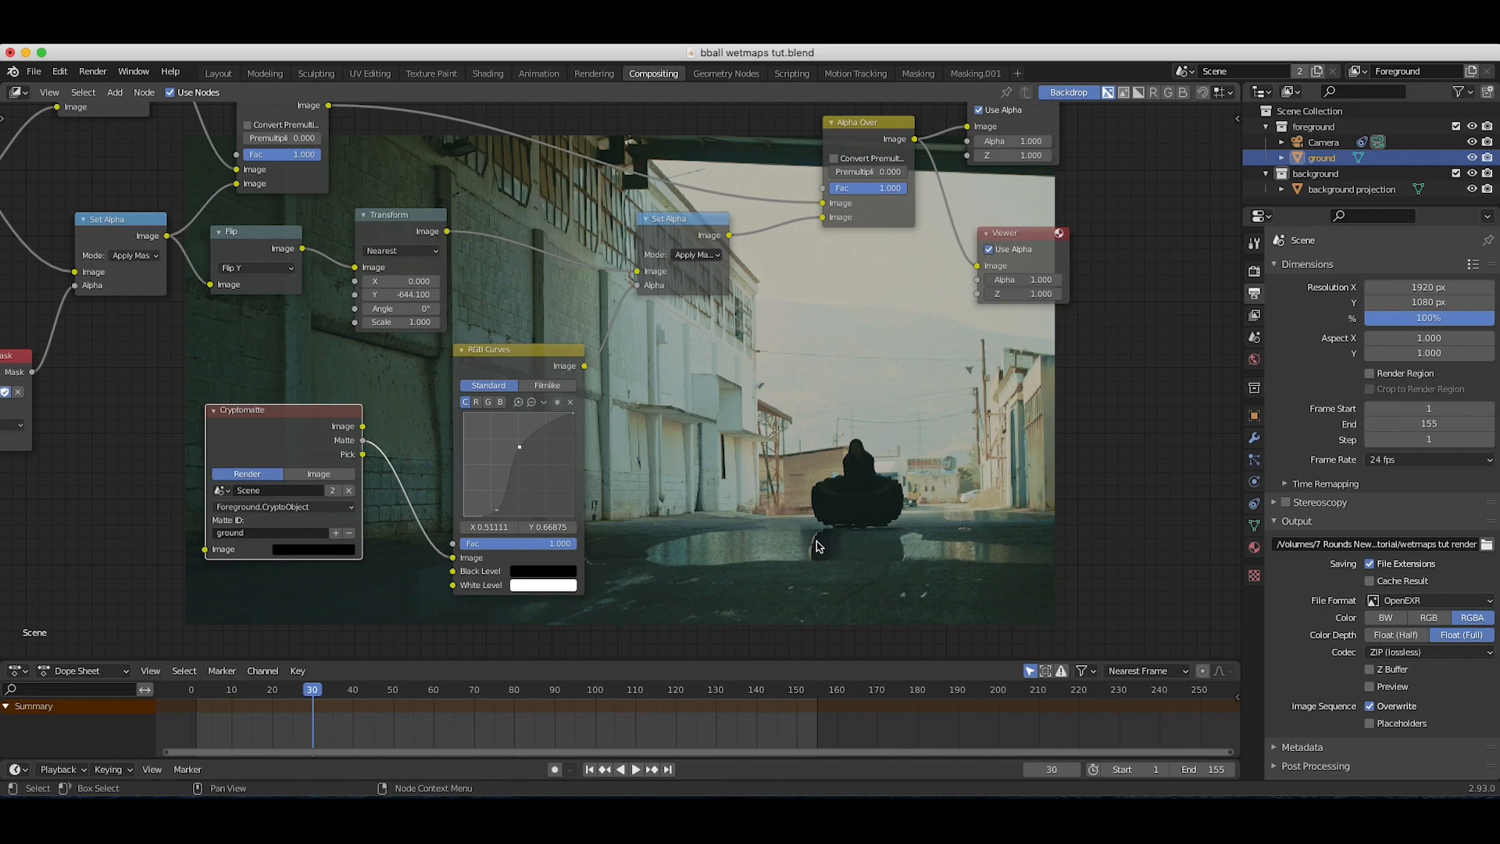
{"action": "mouse_move", "coordinate": [726, 440]}
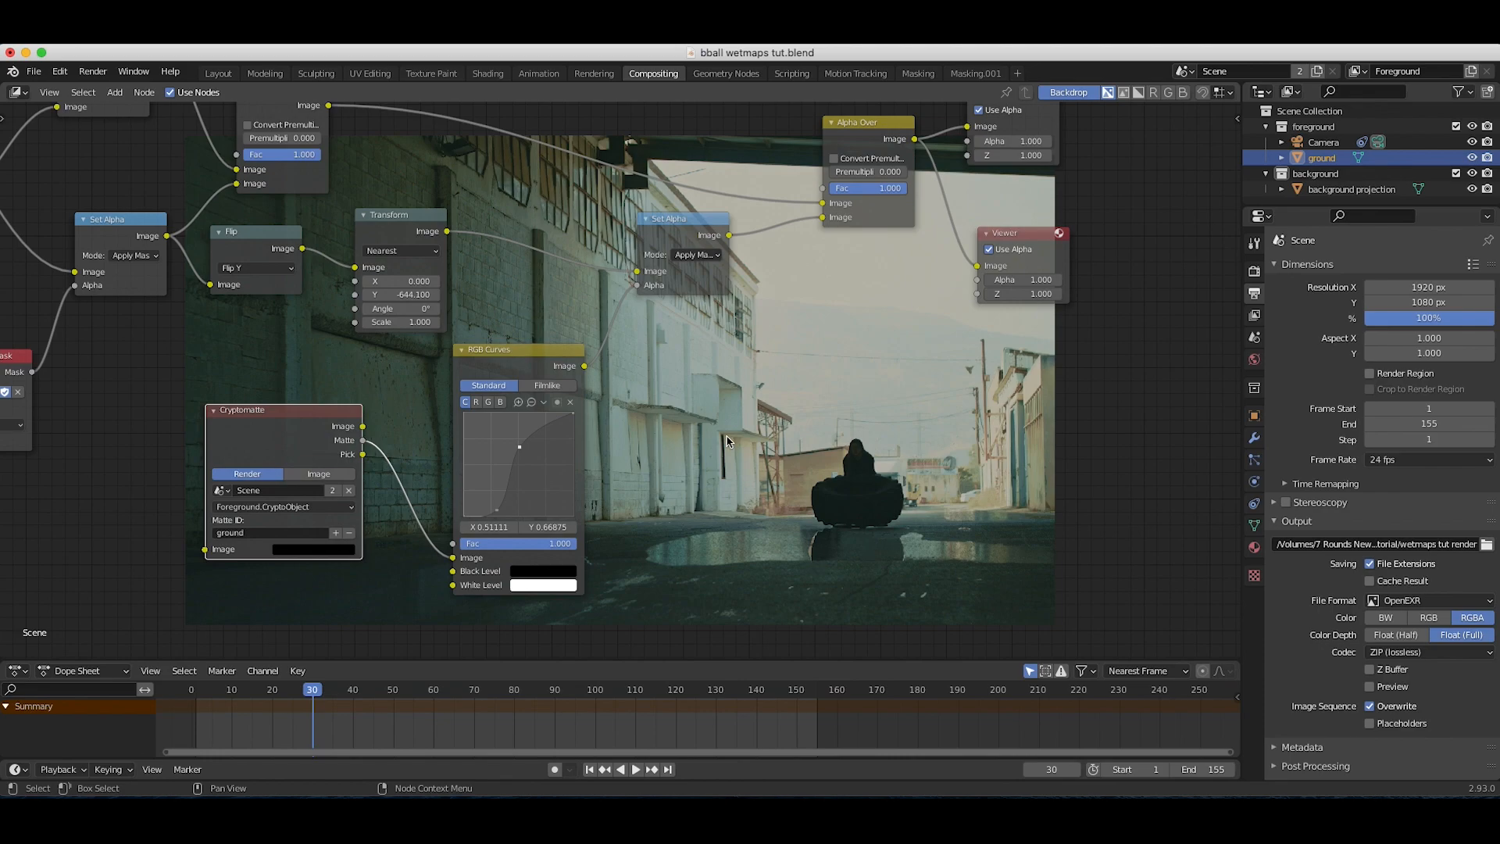
{"action": "mouse_move", "coordinate": [842, 389]}
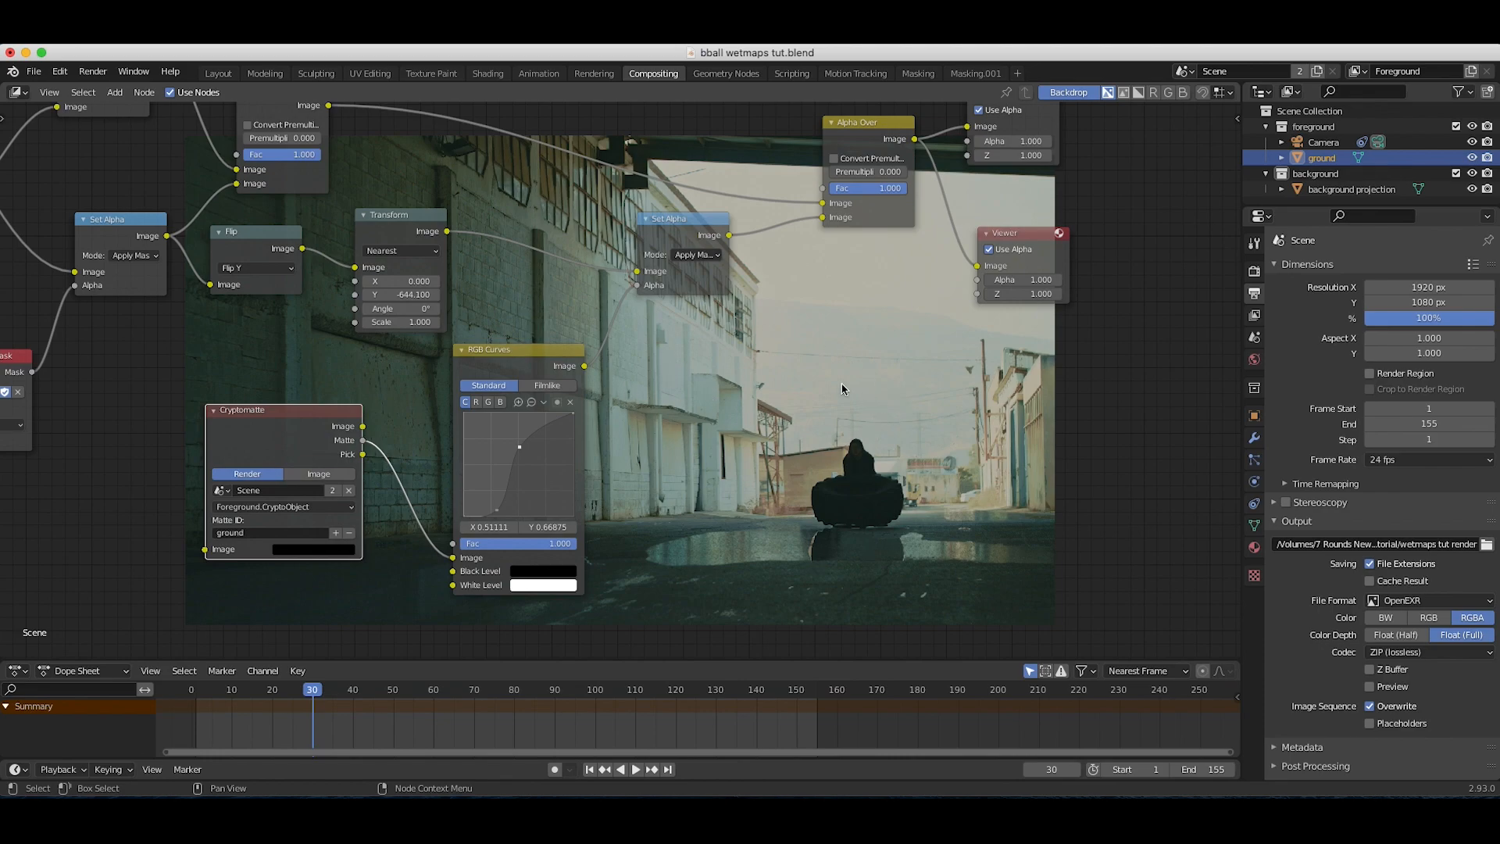
{"action": "mouse_move", "coordinate": [735, 460]}
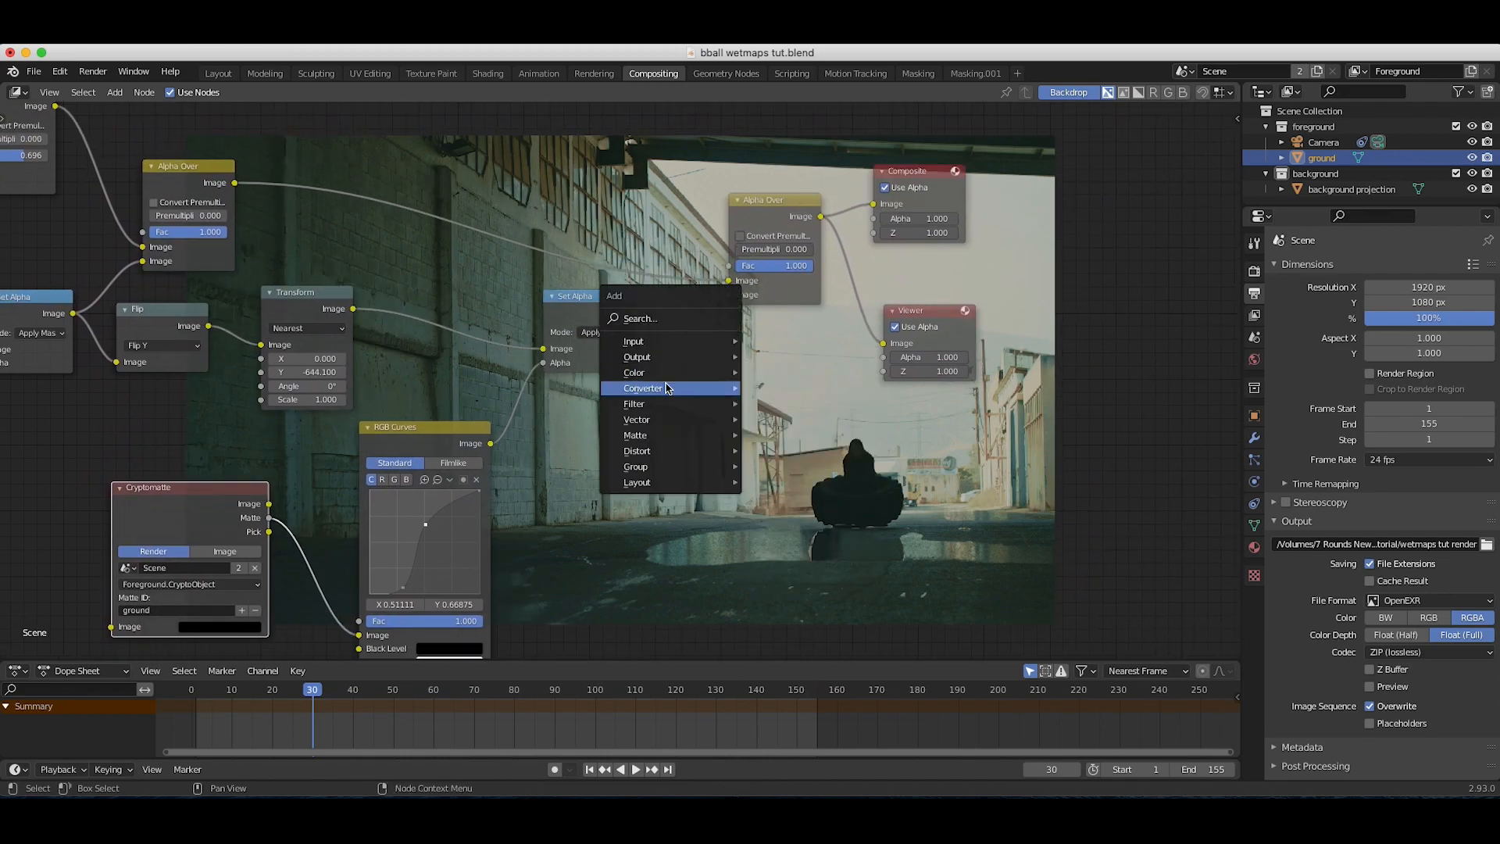
Add a Gaussian Blur node beside the Set Alpha node
{"action": "left_click", "coordinate": [632, 403]}
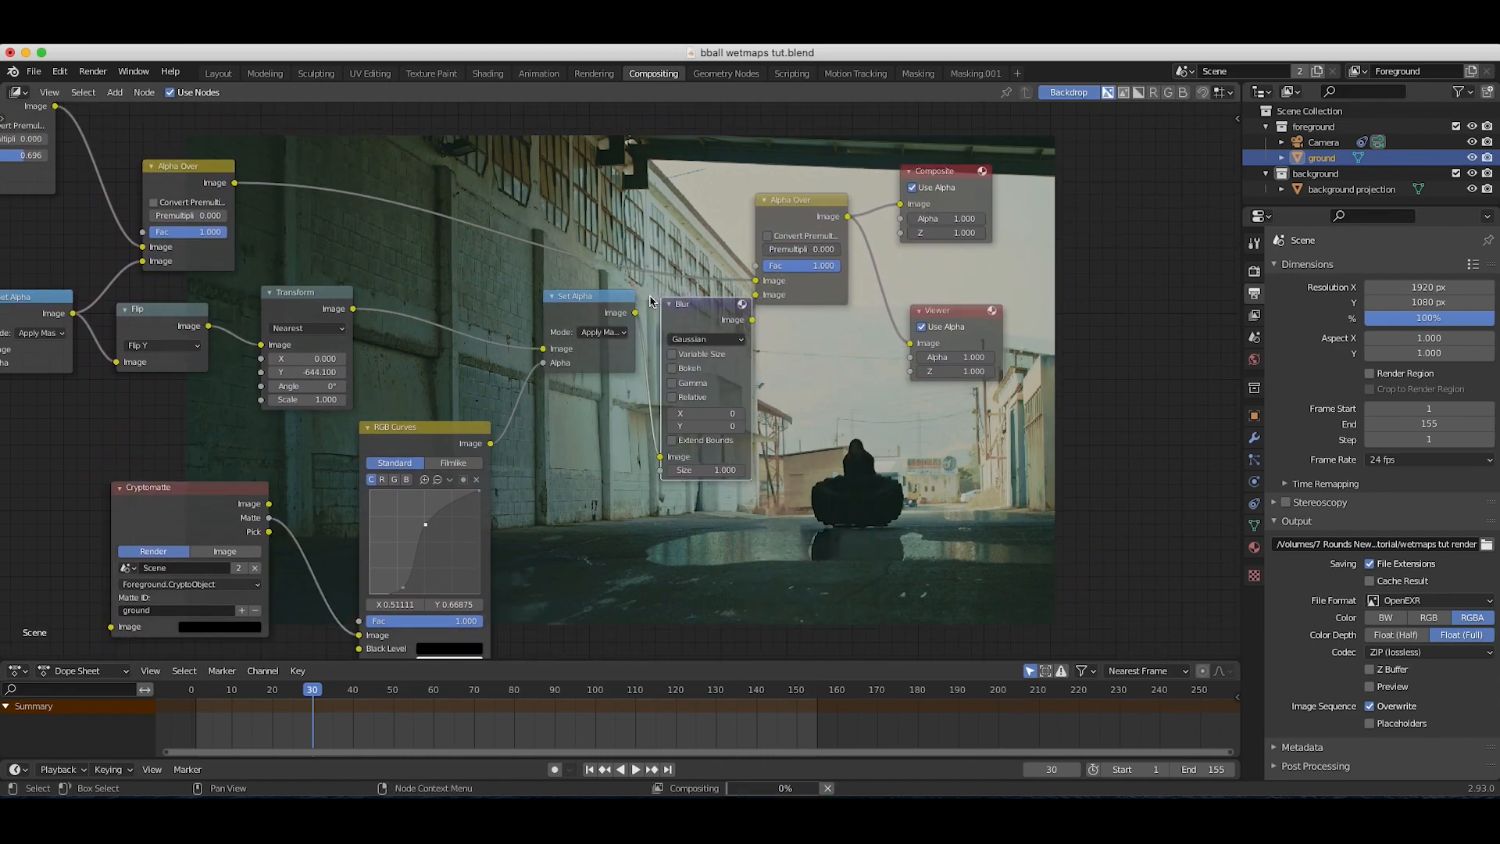